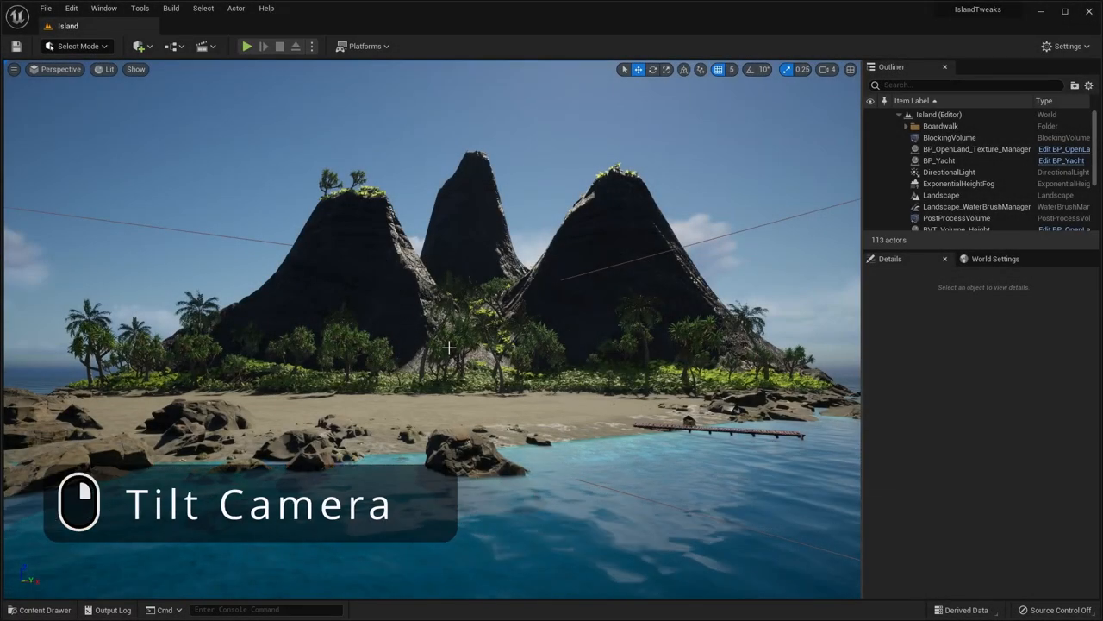
Select SM_Canoe01 in the Outliner after the yacht and frame it in the viewport with F
{"action": "left_click_drag", "start_coordinate": [449, 348], "coordinate": [572, 334]}
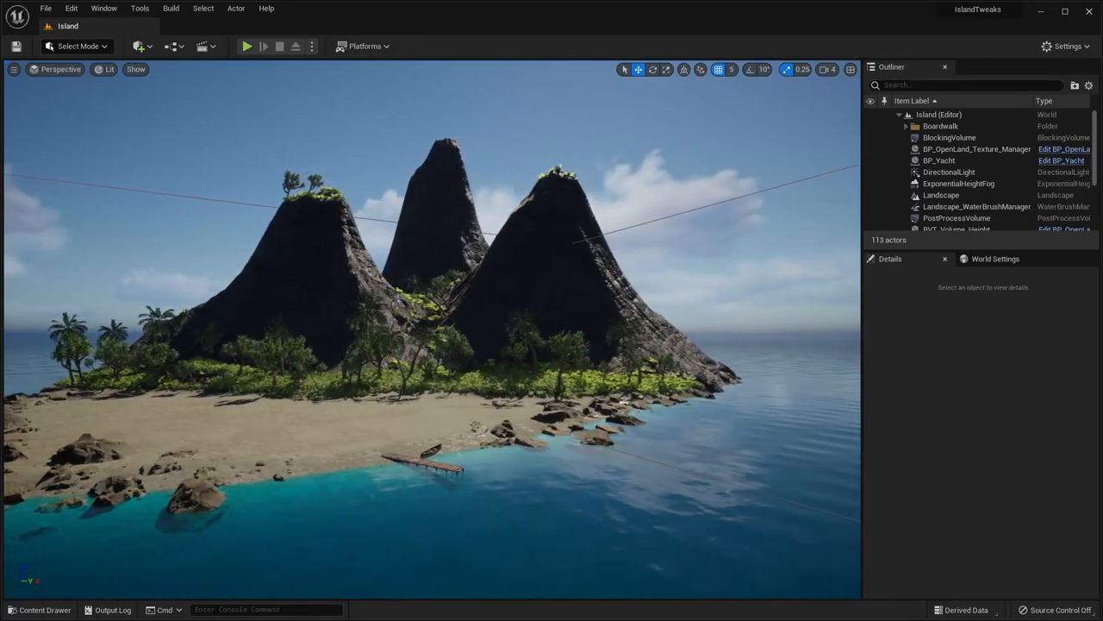
{"action": "left_click", "coordinate": [938, 160]}
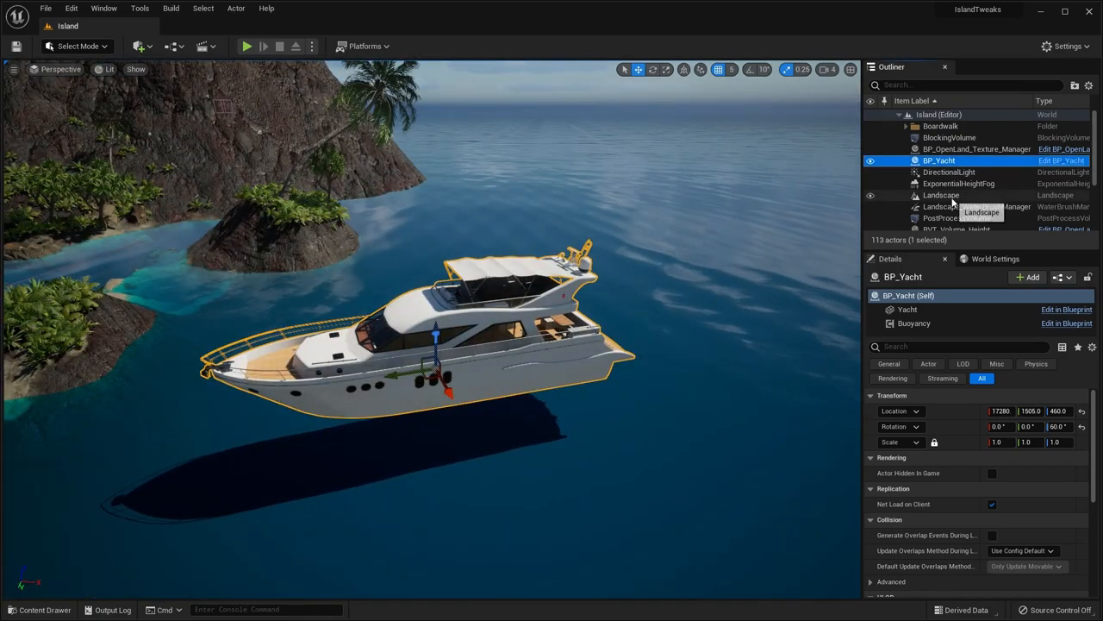
{"action": "scroll", "scroll_direction": "down", "scroll_amount": 3}
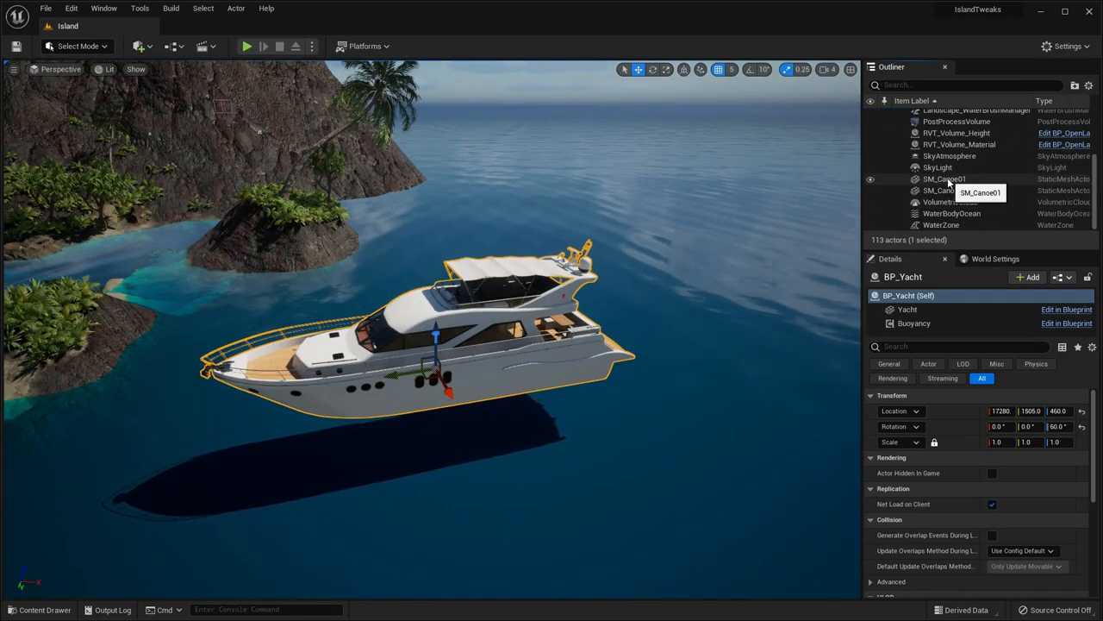
{"action": "left_click", "coordinate": [944, 177]}
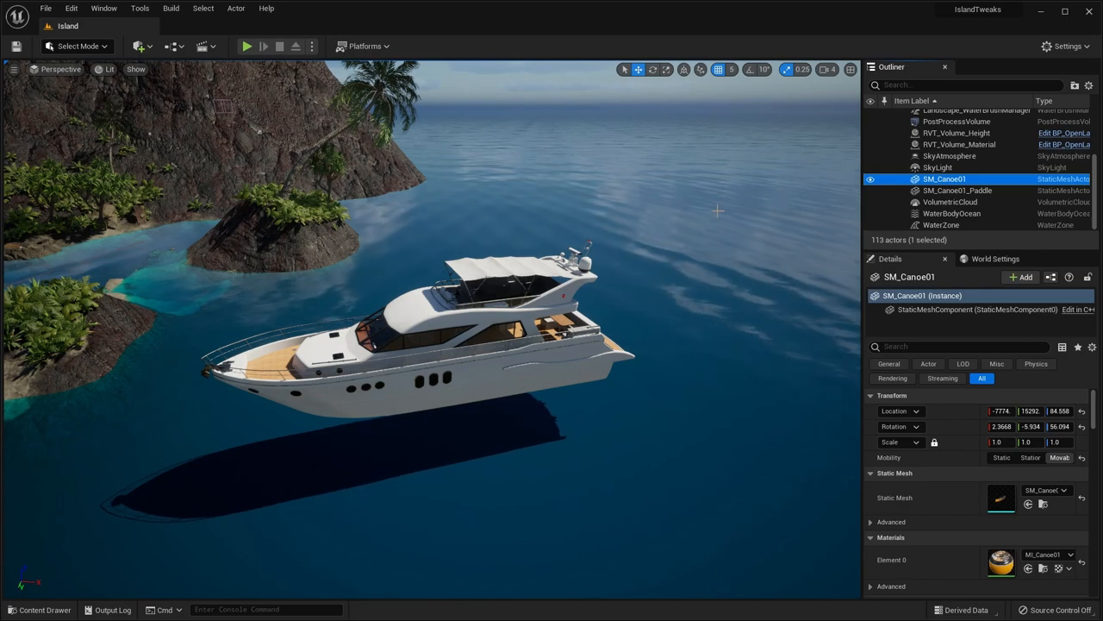
{"action": "key", "text": "f"}
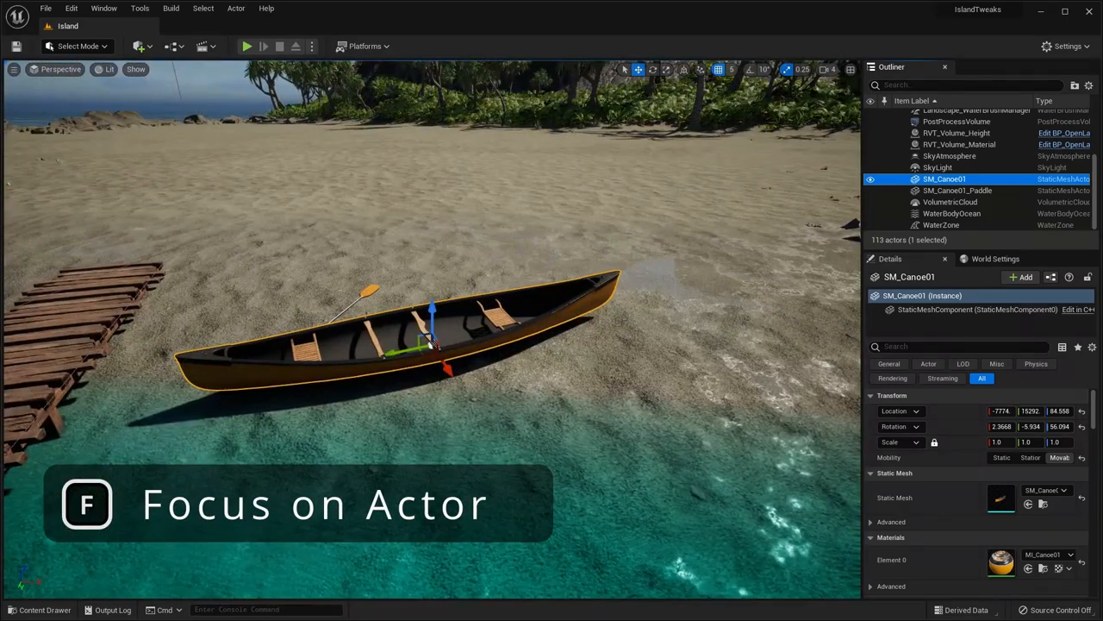
{"action": "key", "text": "f"}
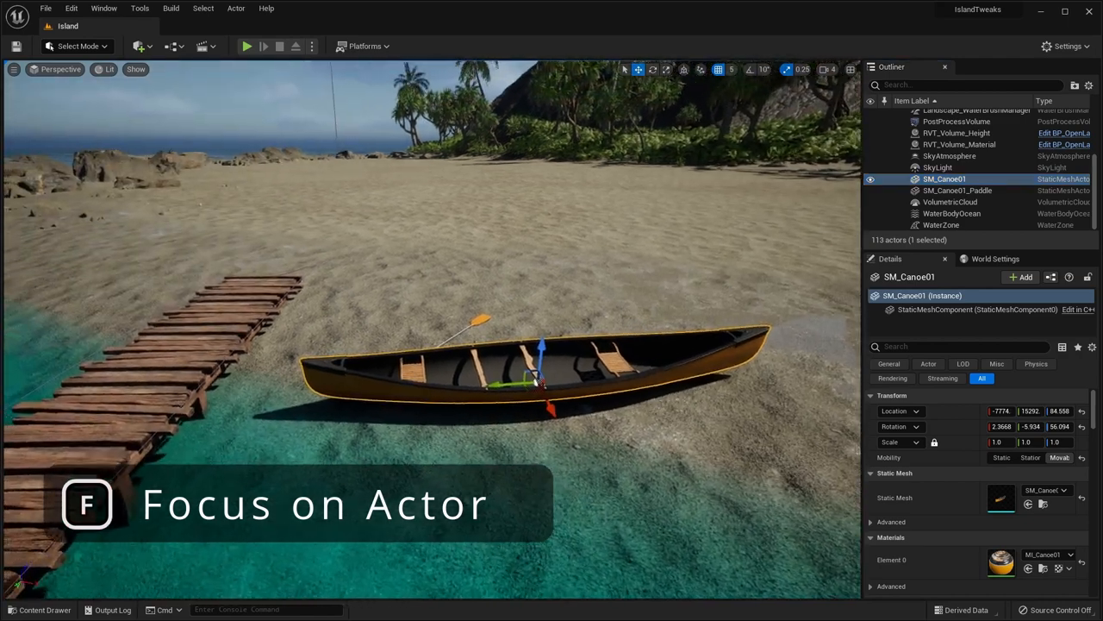
Cycle the canoe's transform gizmo through move and rotate and turn it slightly on the sand
{"action": "key", "text": "f"}
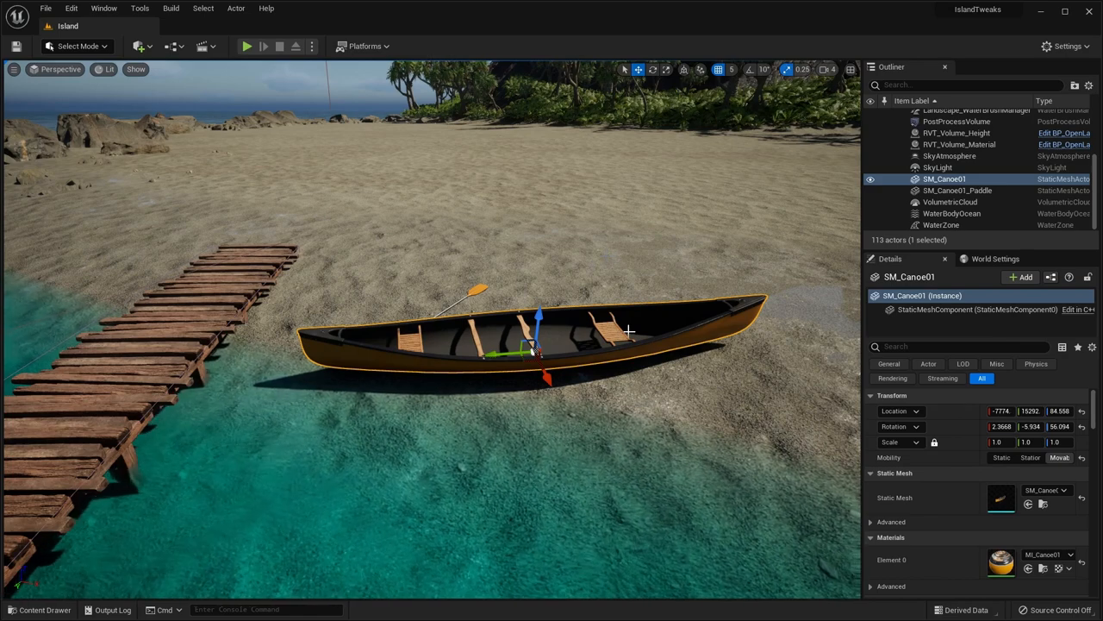
{"action": "key", "text": "w"}
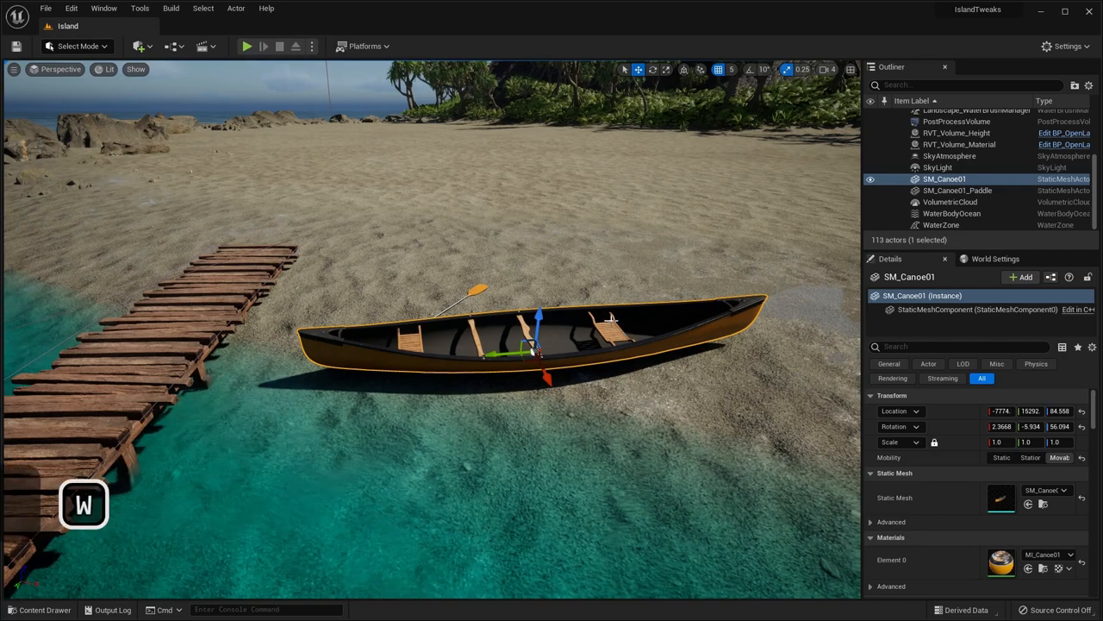
{"action": "key", "text": "w"}
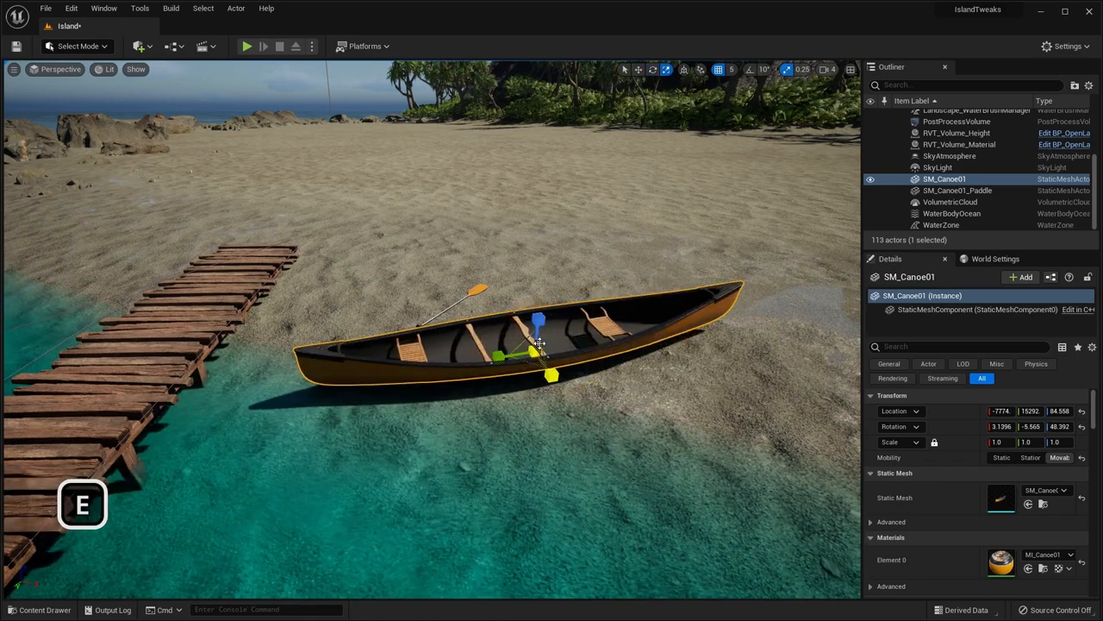
{"action": "key", "text": "r"}
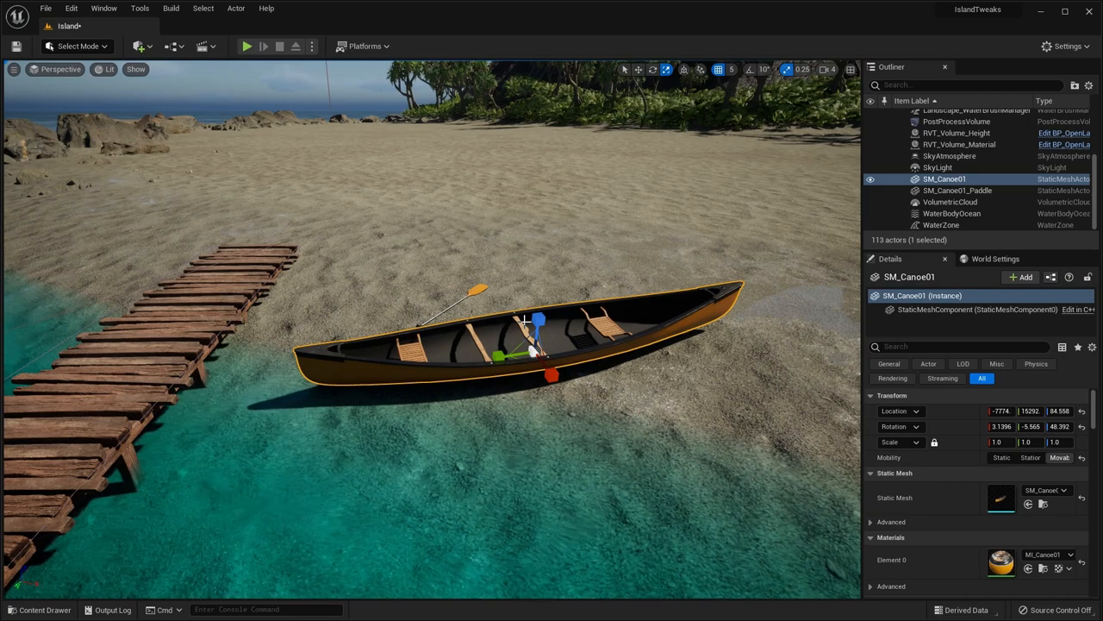
{"action": "key", "text": "space"}
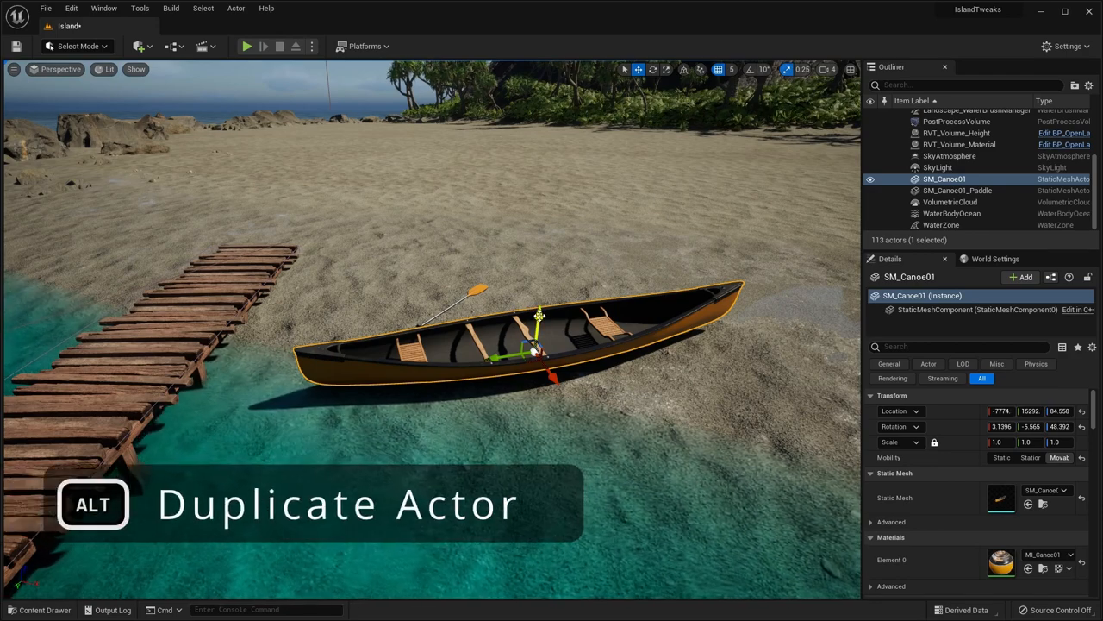
Alt-drag the canoe to duplicate it as SM_Canoe2 beside the original and snap it to the ground
{"action": "left_click_drag", "start_coordinate": [538, 342], "coordinate": [545, 250]}
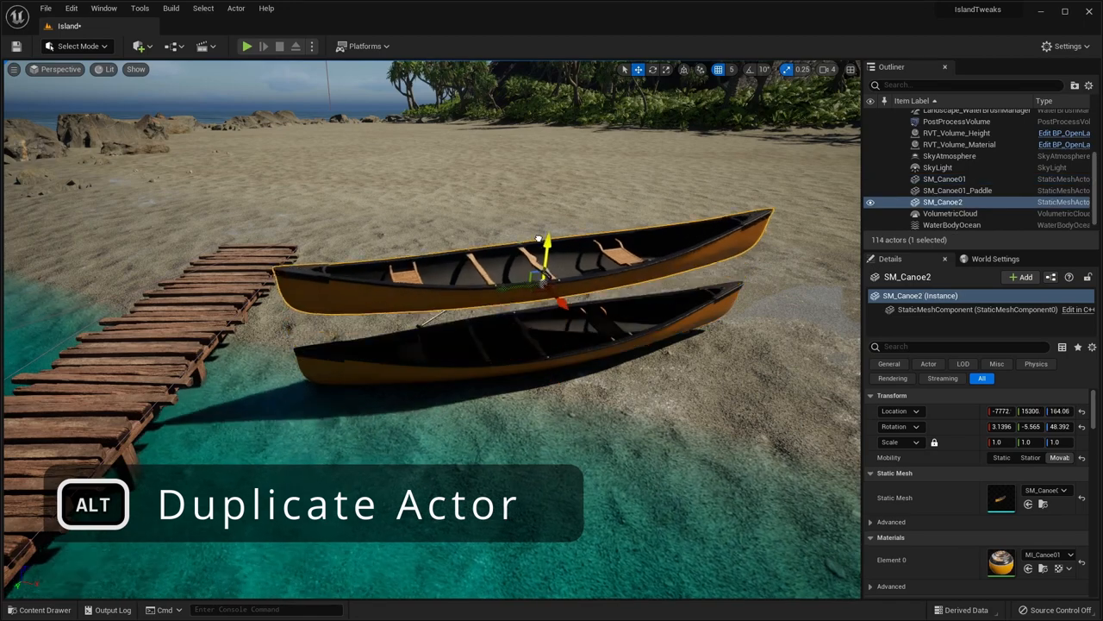
{"action": "left_click_drag", "start_coordinate": [548, 250], "coordinate": [541, 228]}
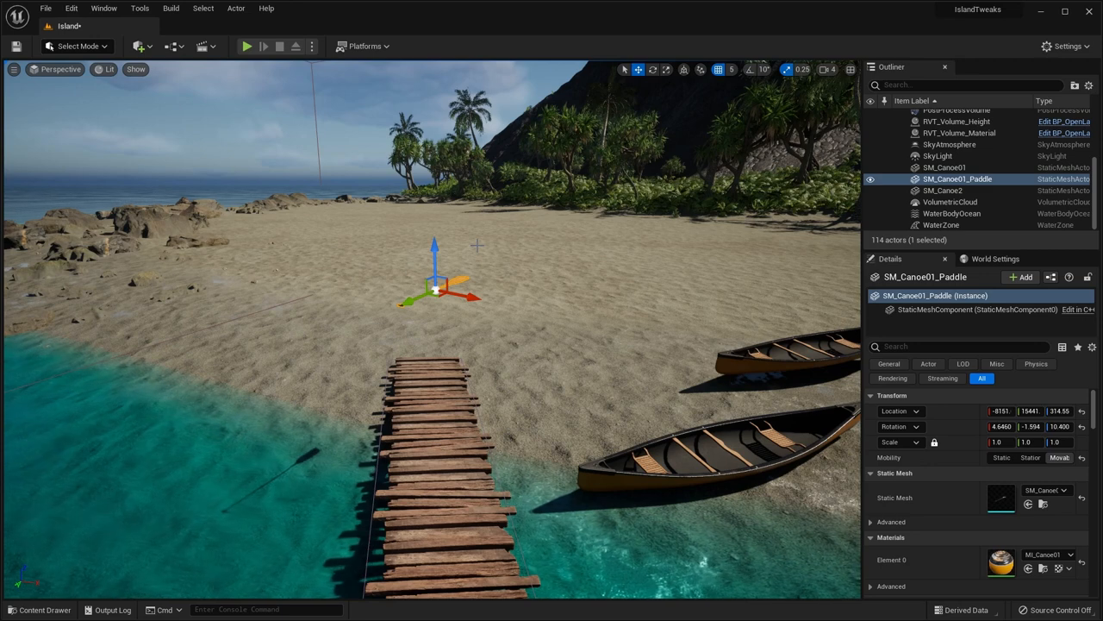
{"action": "key", "text": "End"}
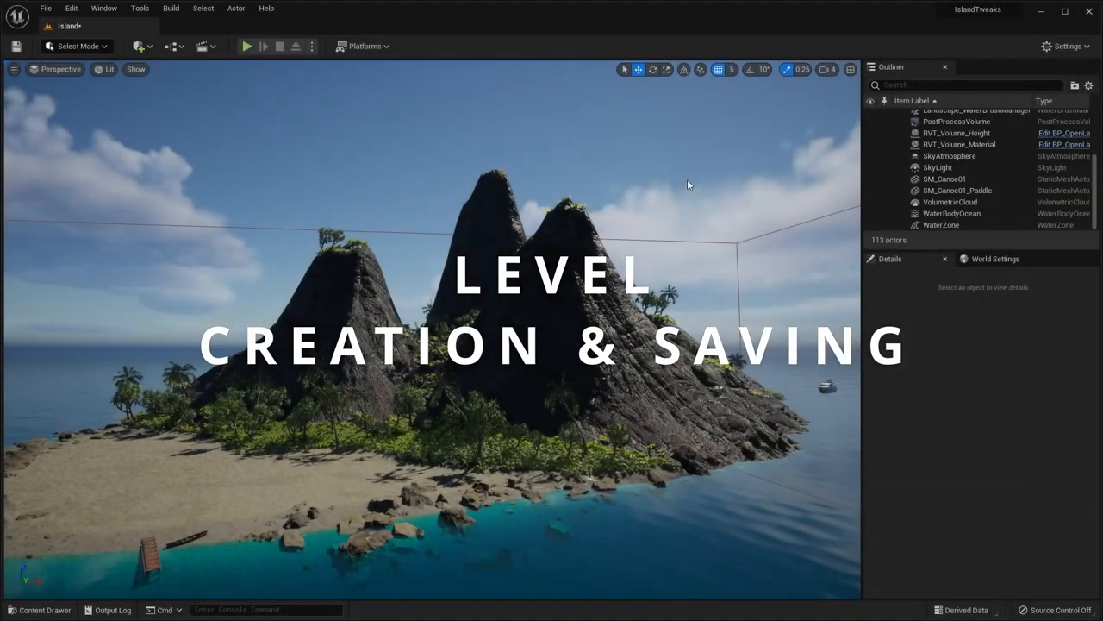
Create a new level from the Basic template, saving the island level first
{"action": "key", "text": "ctrl+n"}
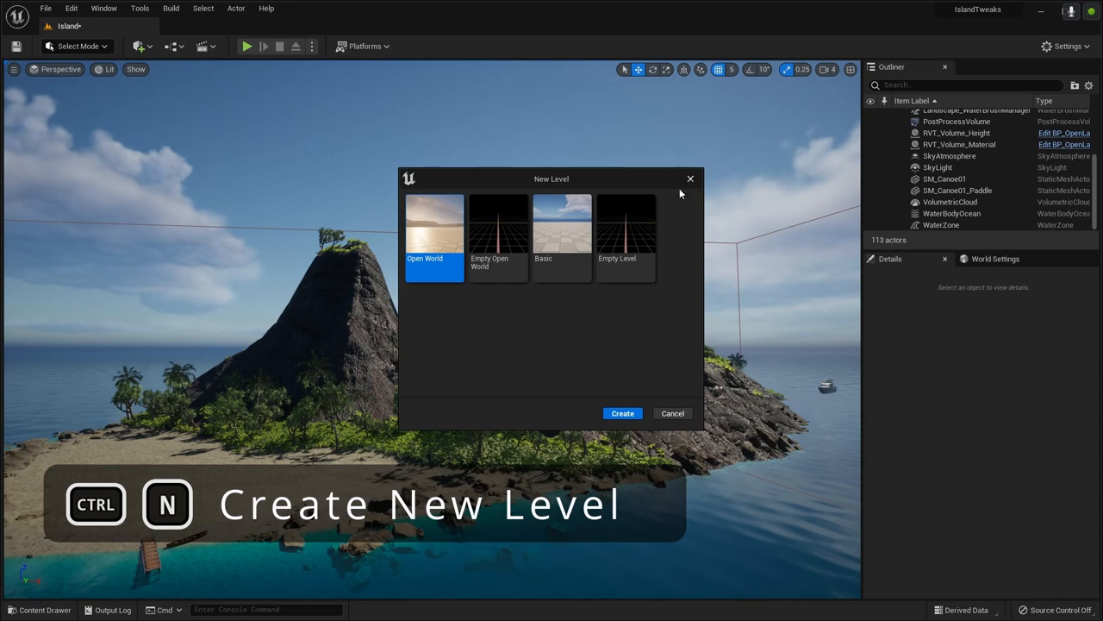
{"action": "left_click", "coordinate": [562, 233]}
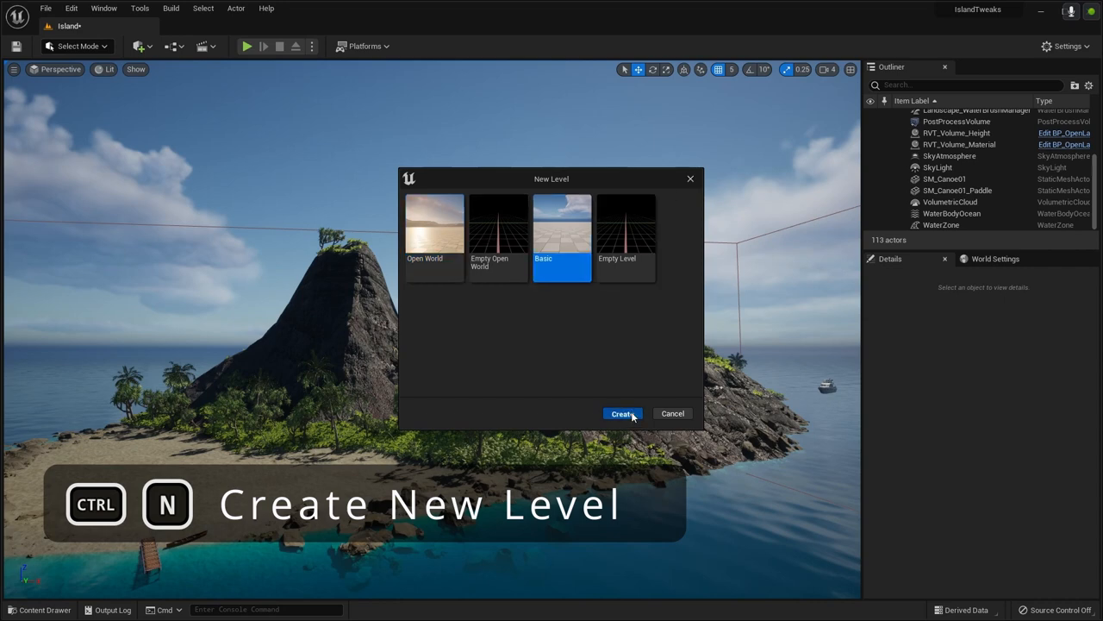
{"action": "left_click", "coordinate": [620, 413]}
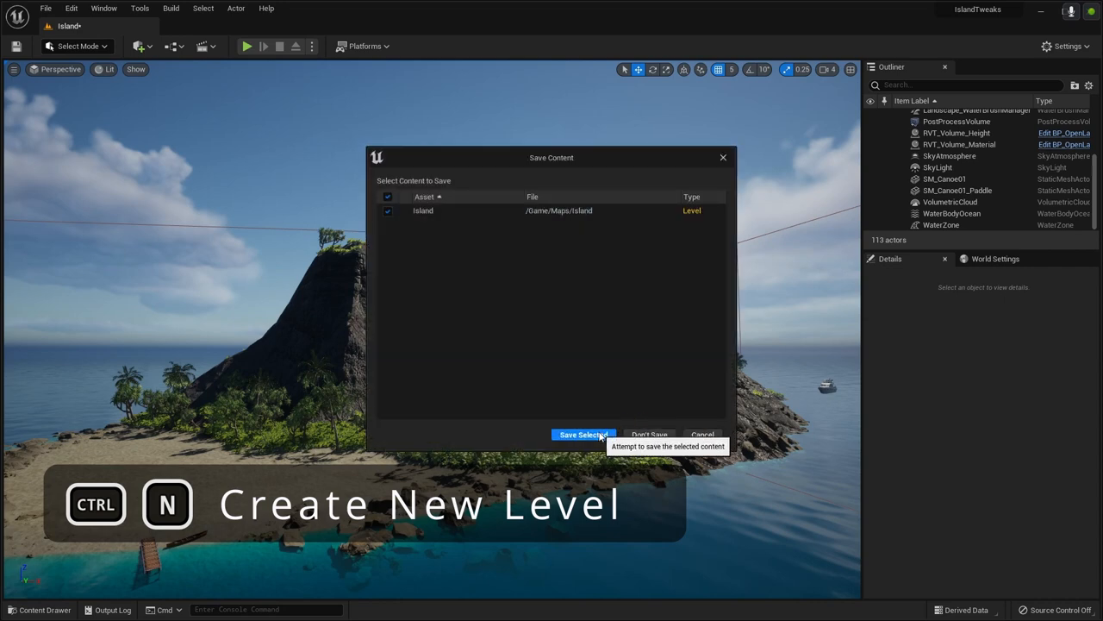
{"action": "left_click", "coordinate": [583, 434]}
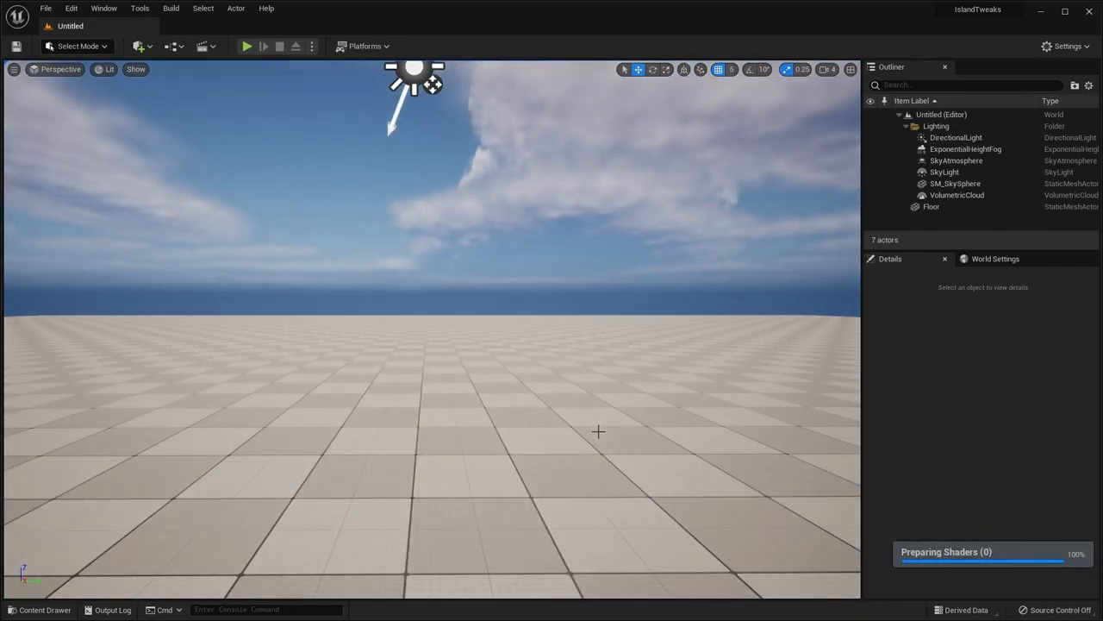
Save the new untitled level under the name NewLevel
{"action": "key", "text": "ctrl+s"}
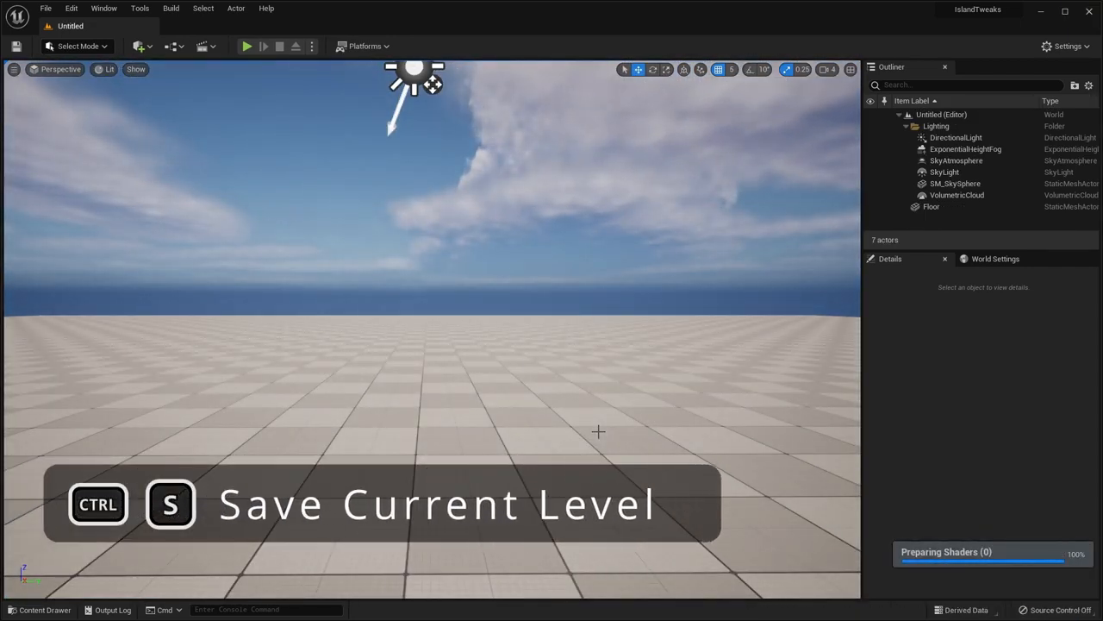
{"action": "key", "text": "ctrl+s"}
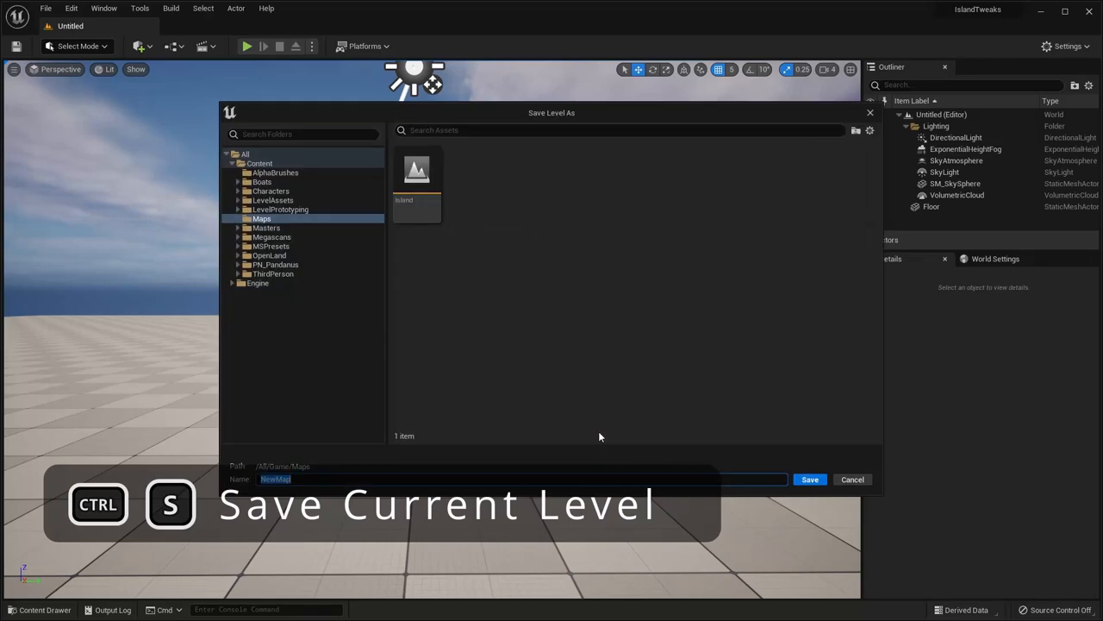
{"action": "type", "text": "NewLe"}
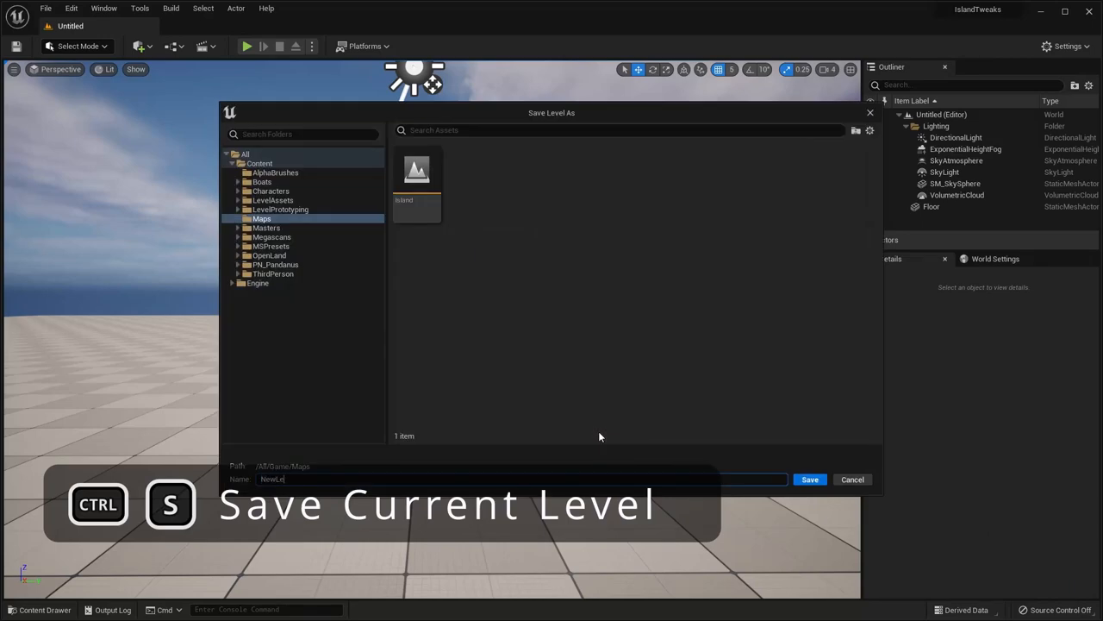
{"action": "left_click", "coordinate": [809, 479]}
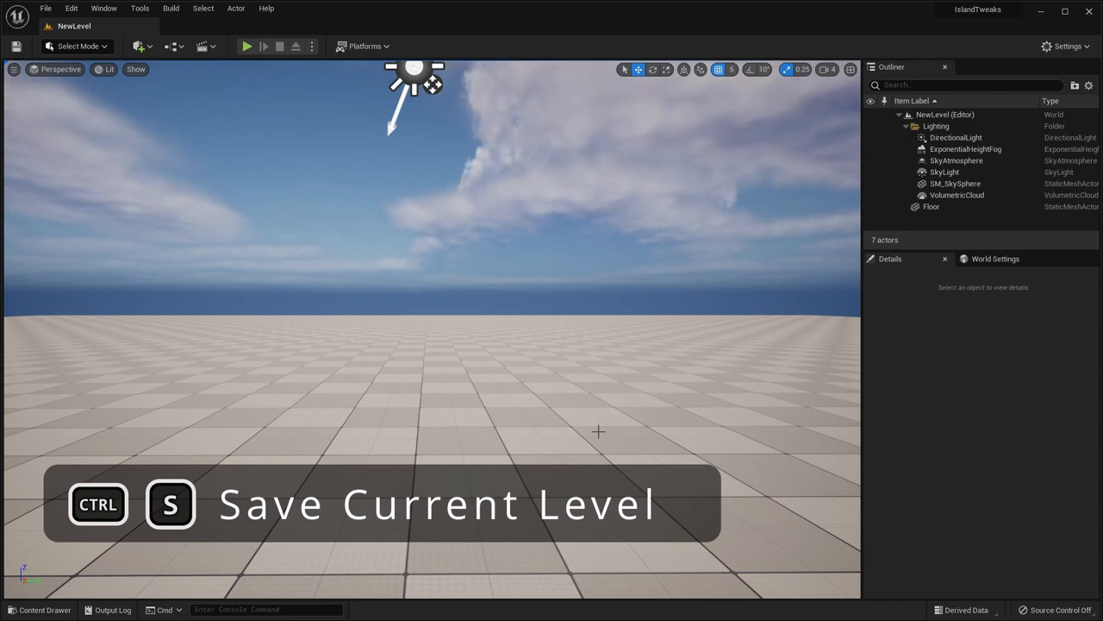
{"action": "key", "text": "Ctrl+s"}
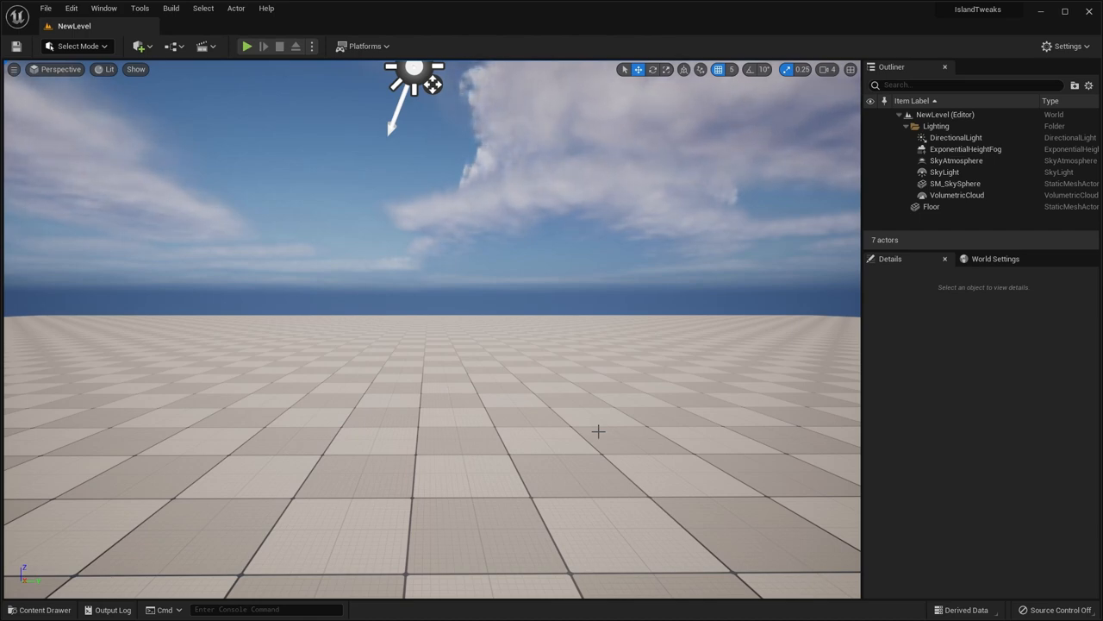
Reopen the Island level and frame the offshore yacht closely in the viewport
{"action": "key", "text": "ctrl+shift+s"}
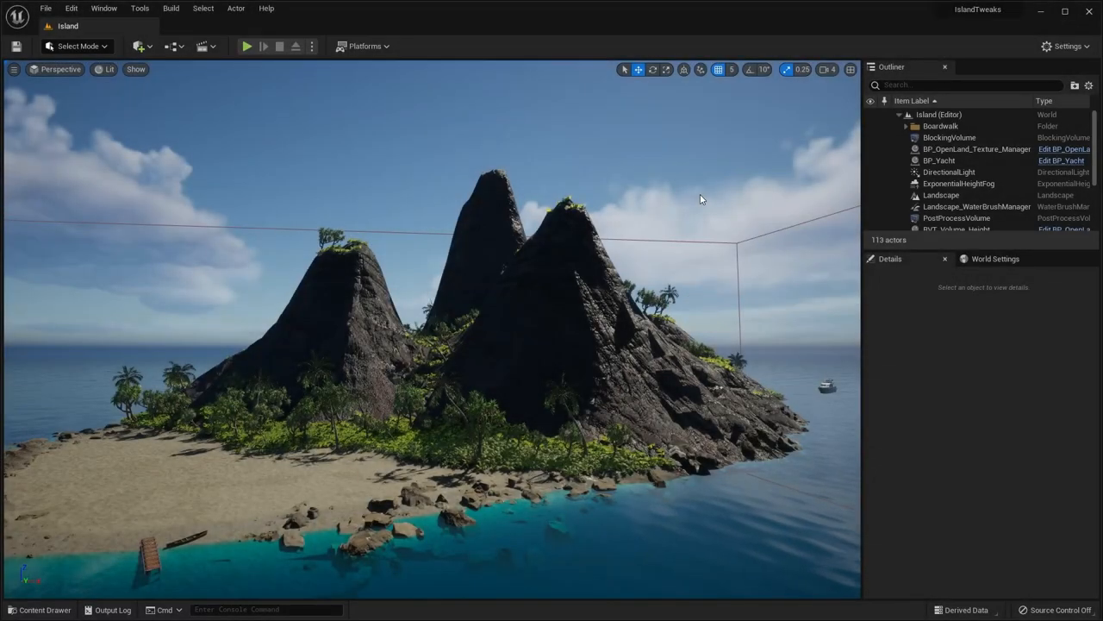
{"action": "key", "text": "ctrl+l"}
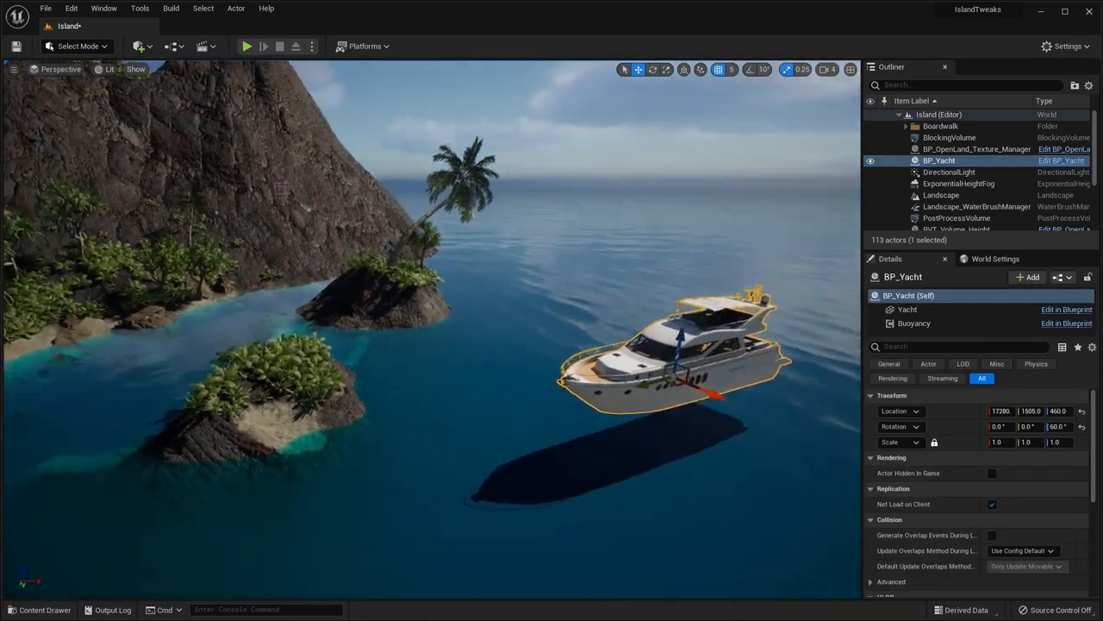
Move the camera to look down over the island's main rocky peak
{"action": "key", "text": "alt+s"}
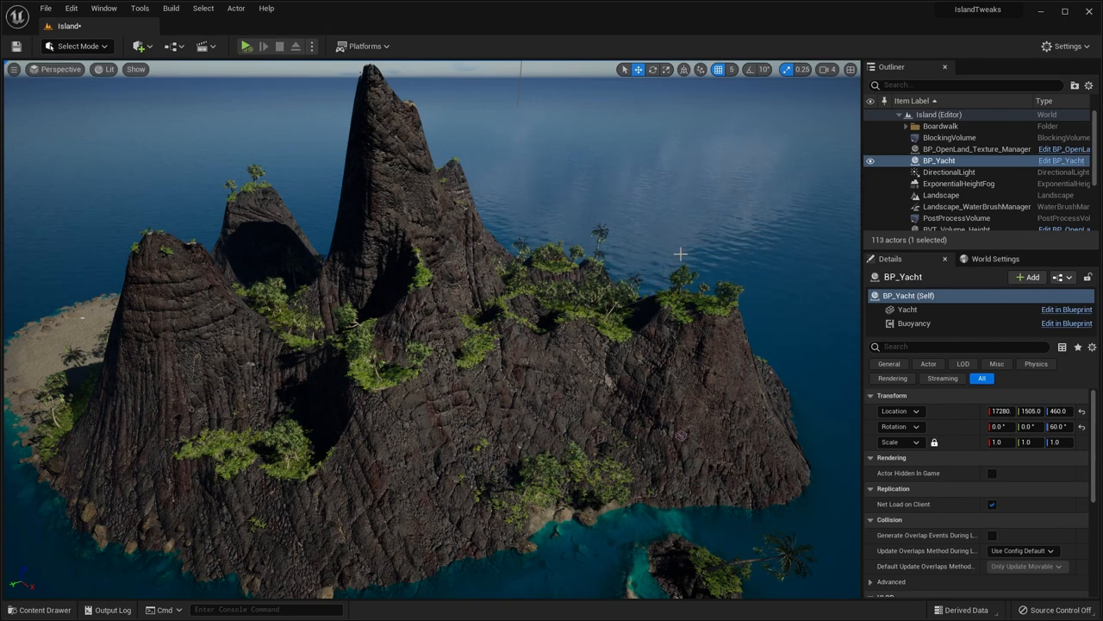
{"action": "key", "text": "ctrl+space"}
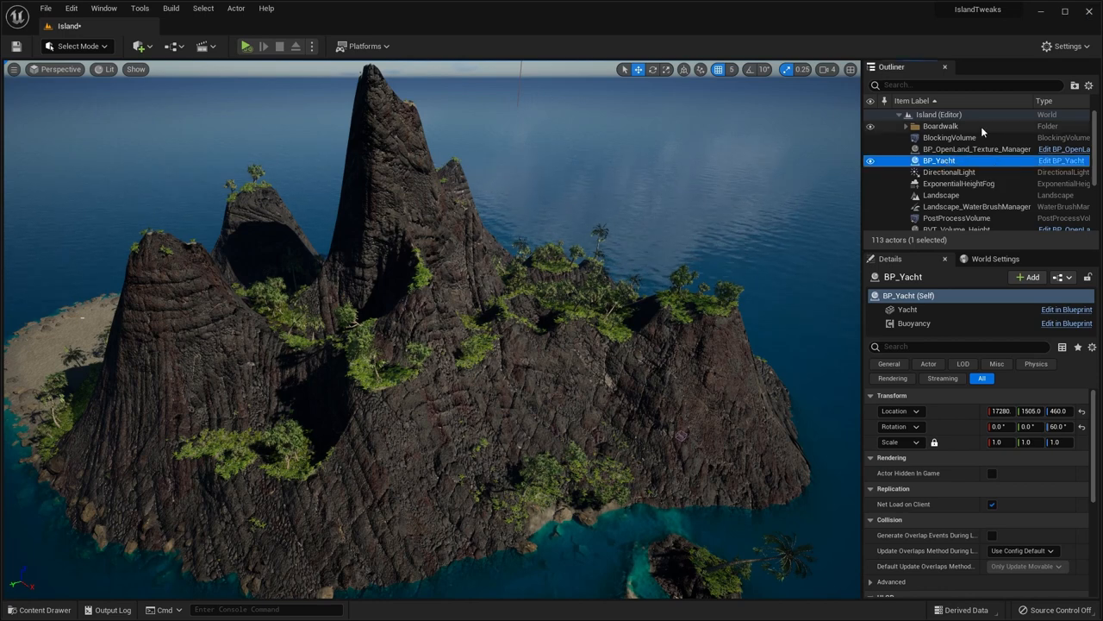
Browse to BP_Yacht in the content browser, briefly edit its blueprint, and return to the level
{"action": "key", "text": "ctrl+b"}
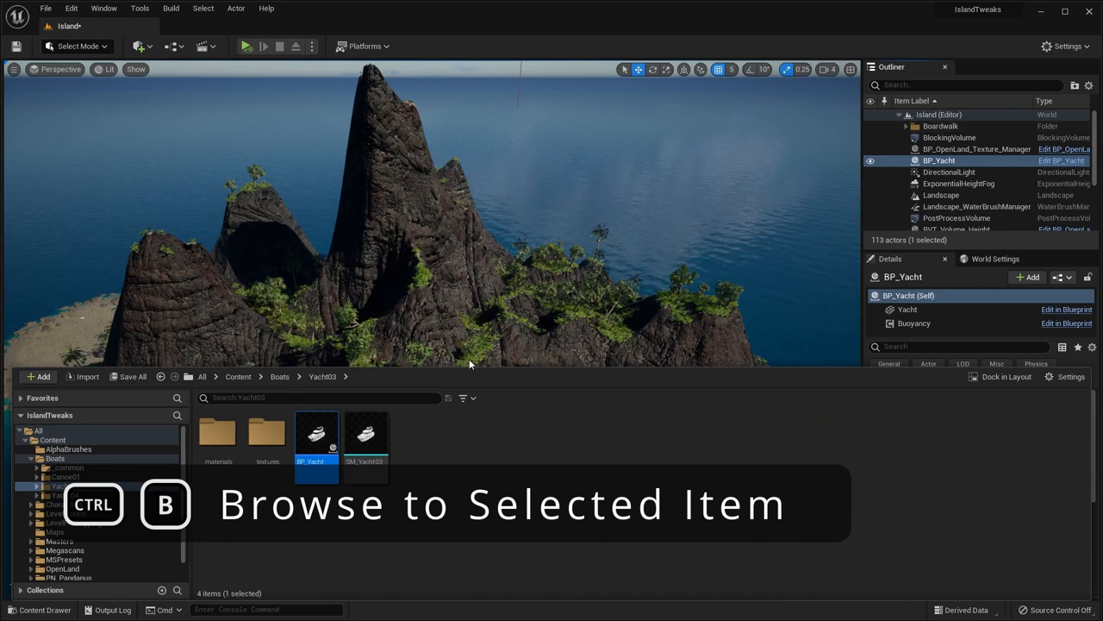
{"action": "mouse_move", "coordinate": [317, 435]}
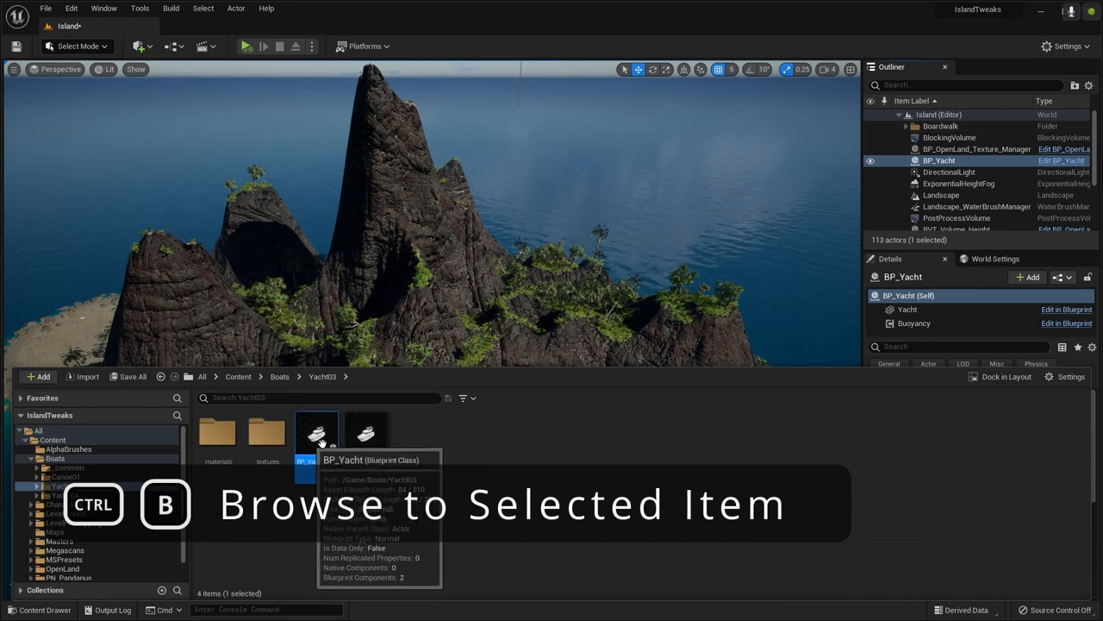
{"action": "mouse_move", "coordinate": [593, 420]}
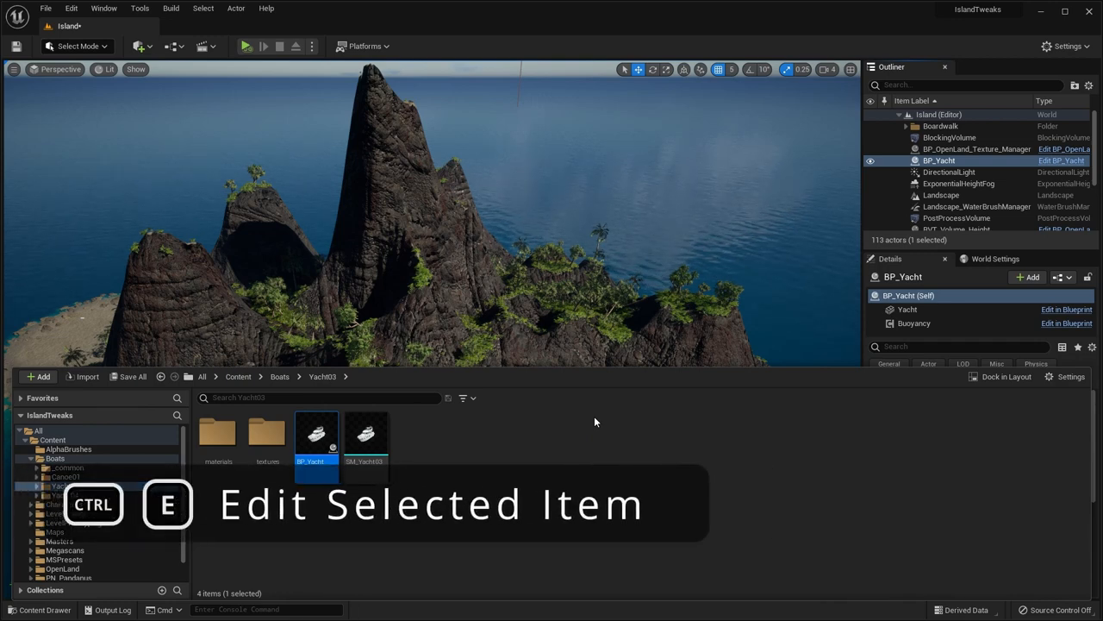
{"action": "key", "text": "ctrl+e"}
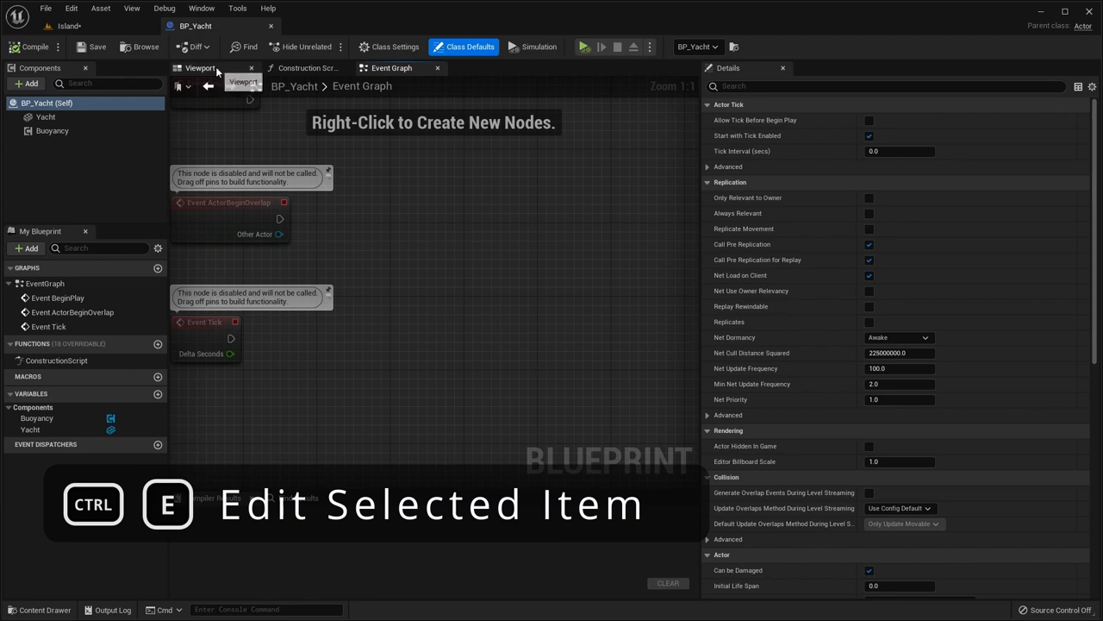
{"action": "left_click", "coordinate": [200, 69]}
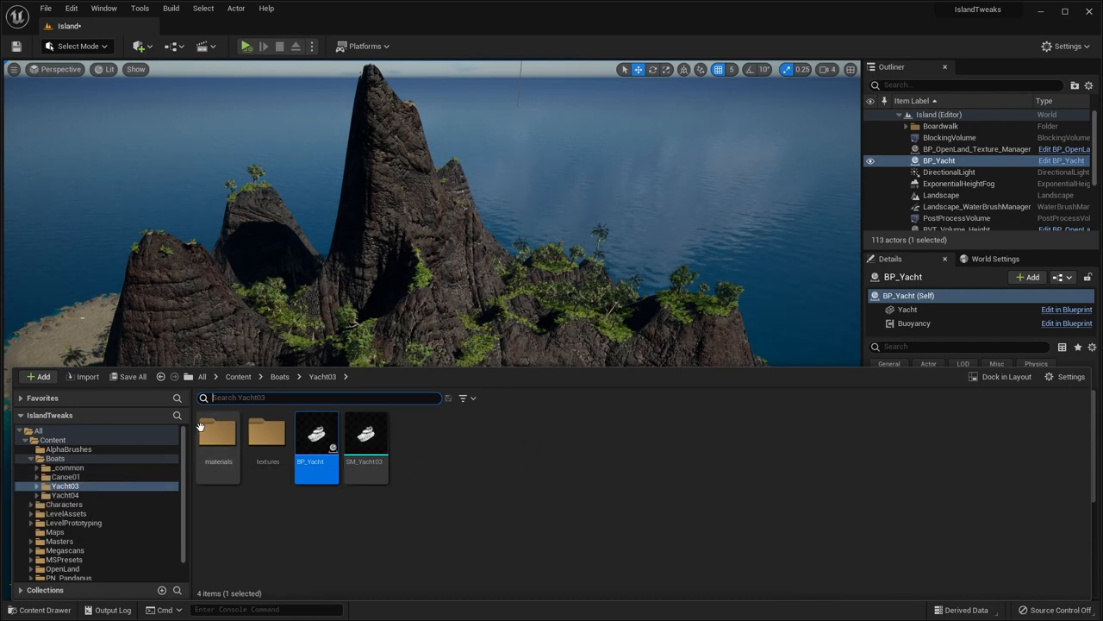
Go up to the top Content folder, then jump back to the Yacht03 folder holding BP_Yacht
{"action": "left_click", "coordinate": [238, 376]}
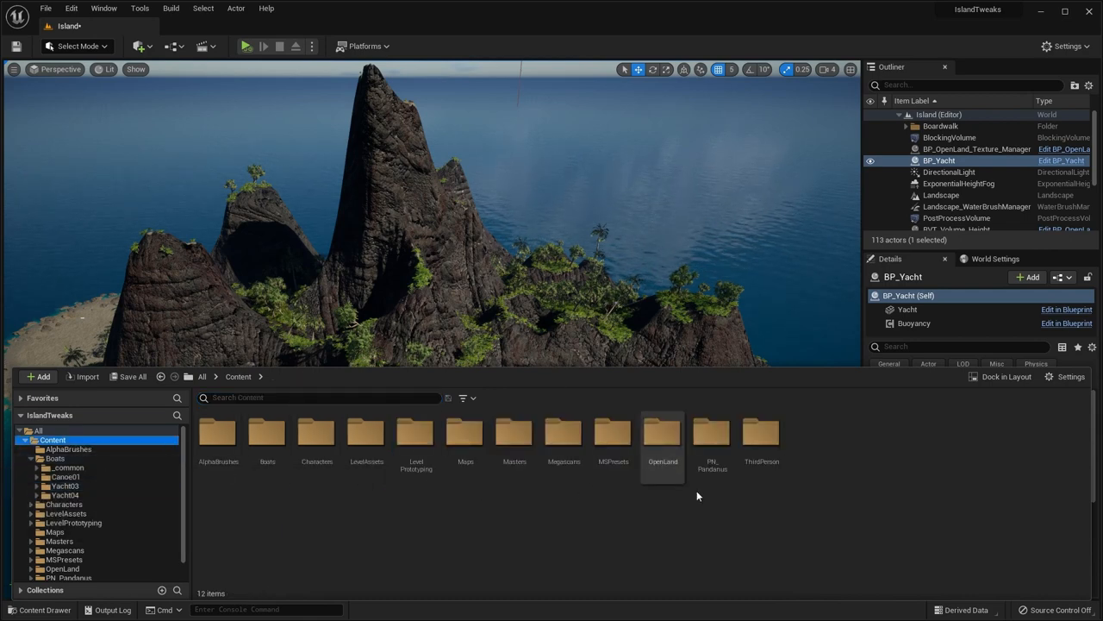
{"action": "key", "text": "ctrl+shift+n"}
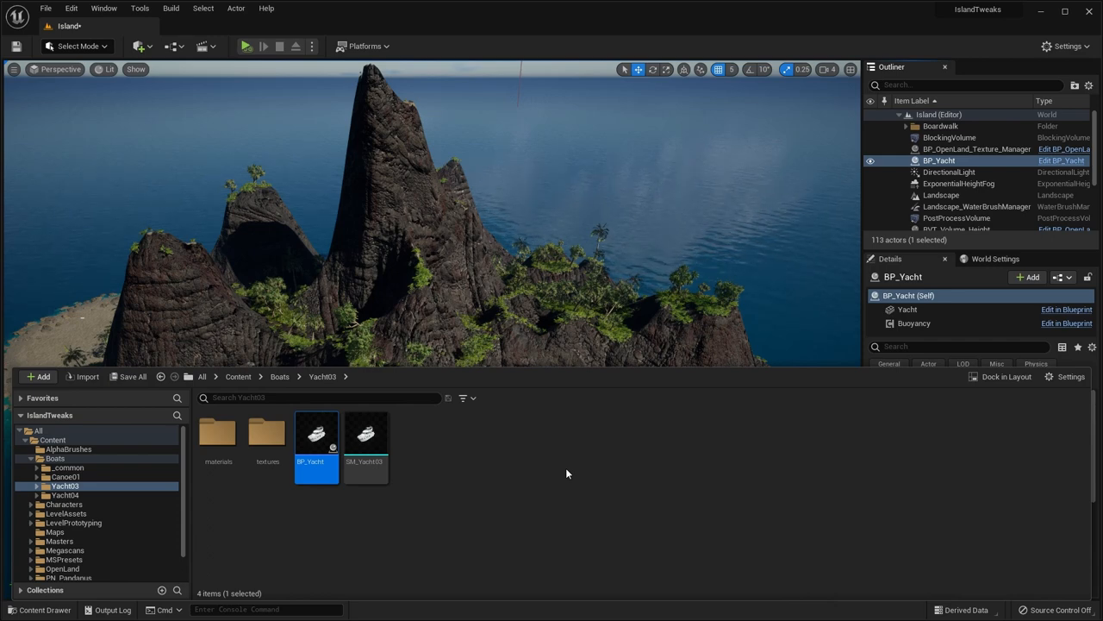
Duplicate the BP_Yacht blueprint in its folder and begin renaming the copy
{"action": "key", "text": "ctrl+d"}
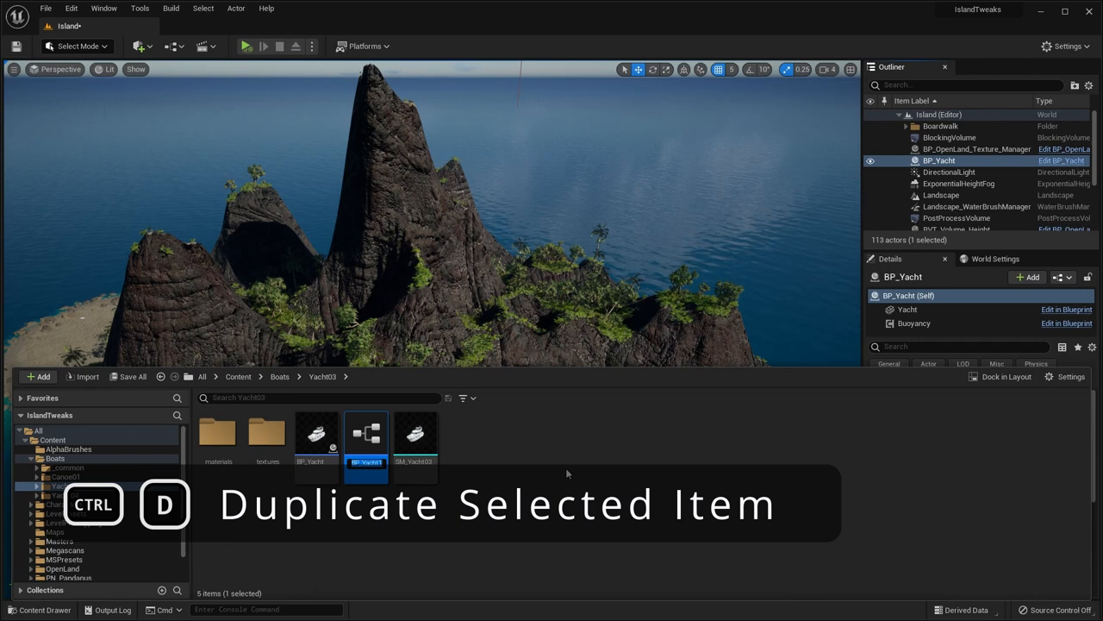
{"action": "key", "text": "ctrl+d"}
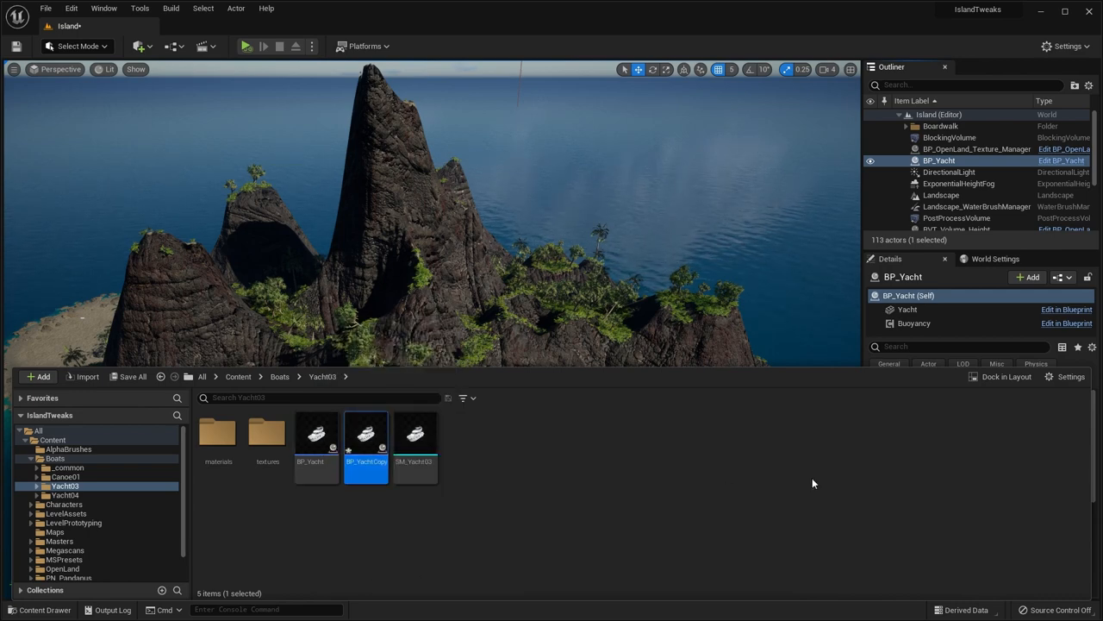
{"action": "key", "text": "f2"}
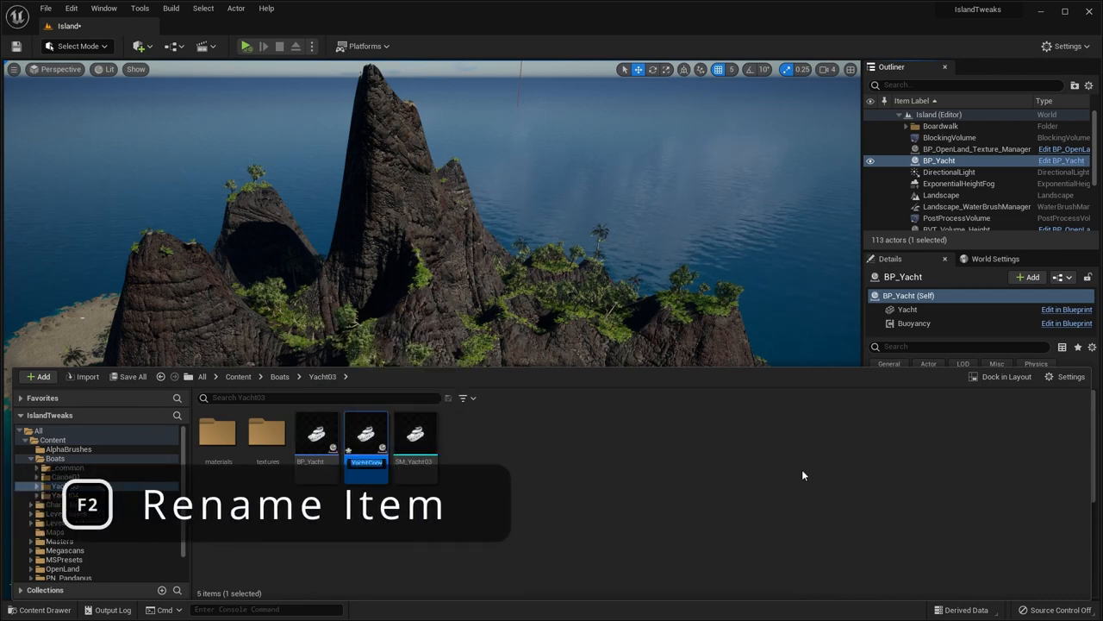
{"action": "type", "text": "YN"}
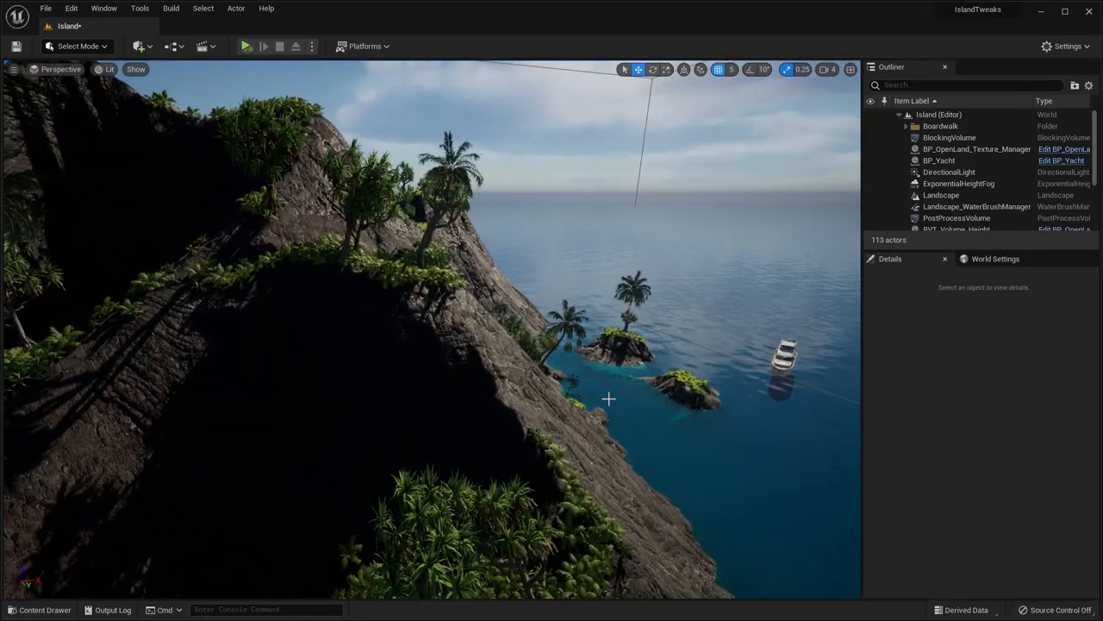
Store the hillside view over the islets and yacht as camera bookmark 1 and recall it
{"action": "key", "text": "ctrl+1"}
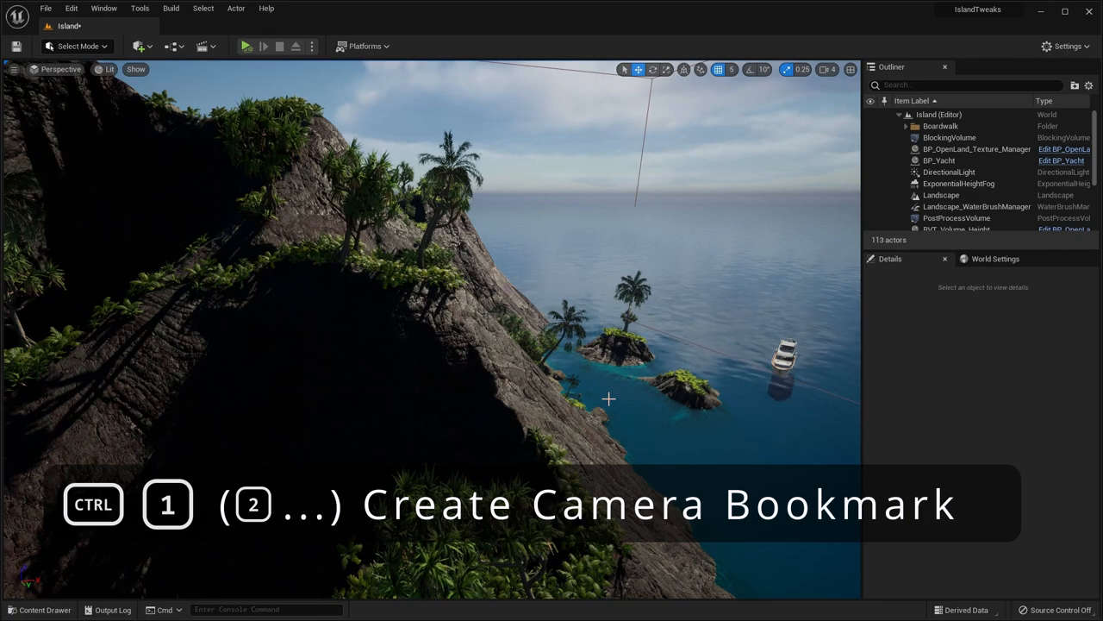
{"action": "key", "text": "ctrl+1"}
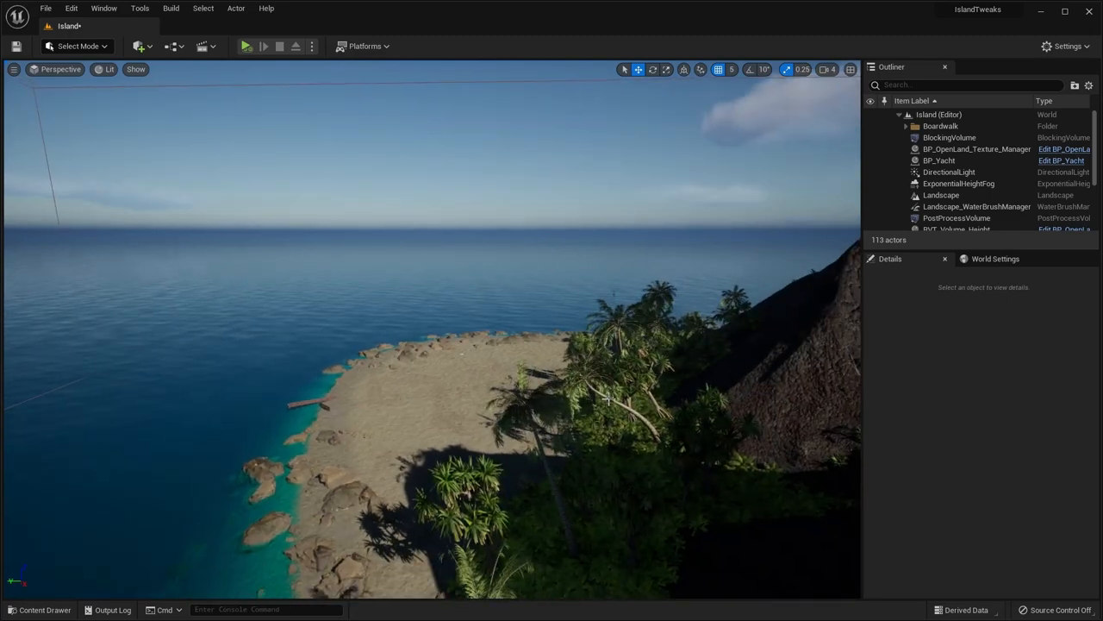
{"action": "key", "text": "1"}
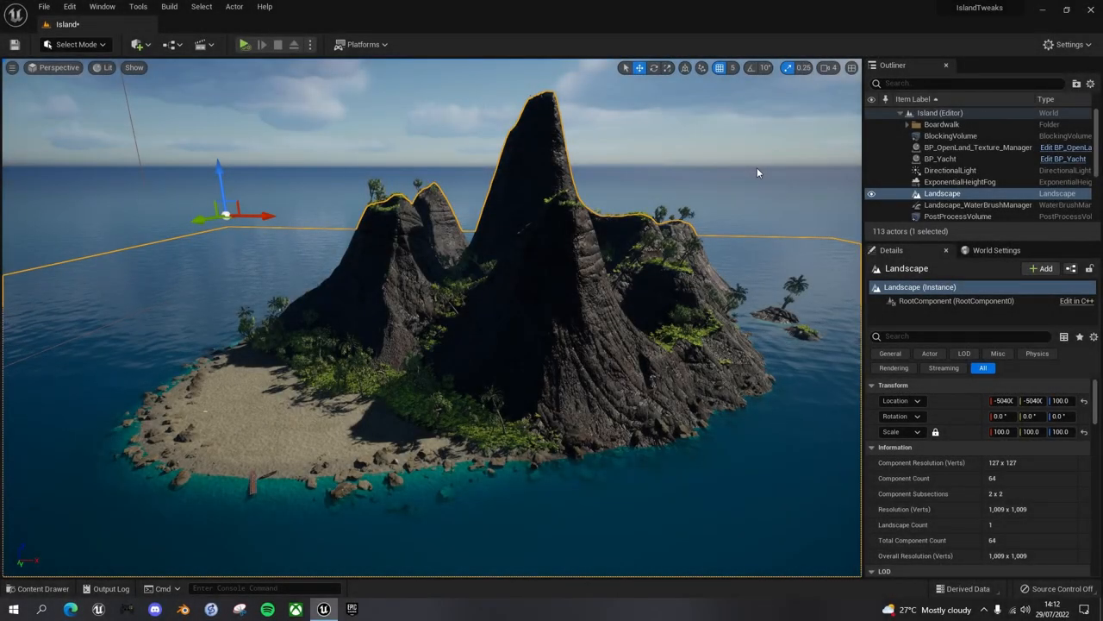
Switch the editor to immersive fullscreen, select the island Landscape and toggle game view
{"action": "key", "text": "shift+f11"}
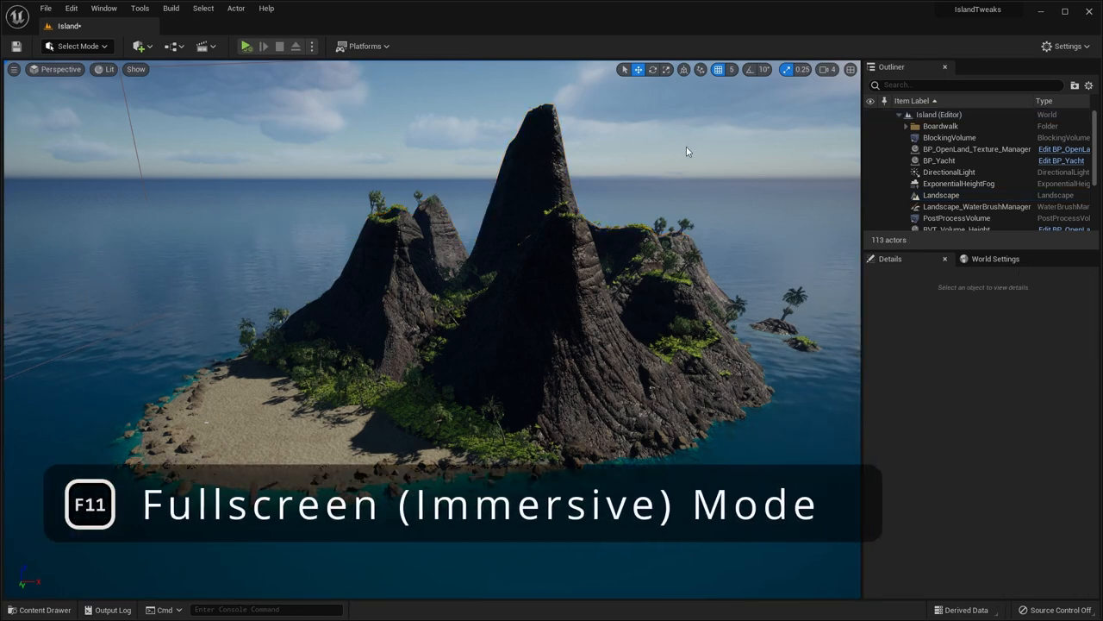
{"action": "key", "text": "F11"}
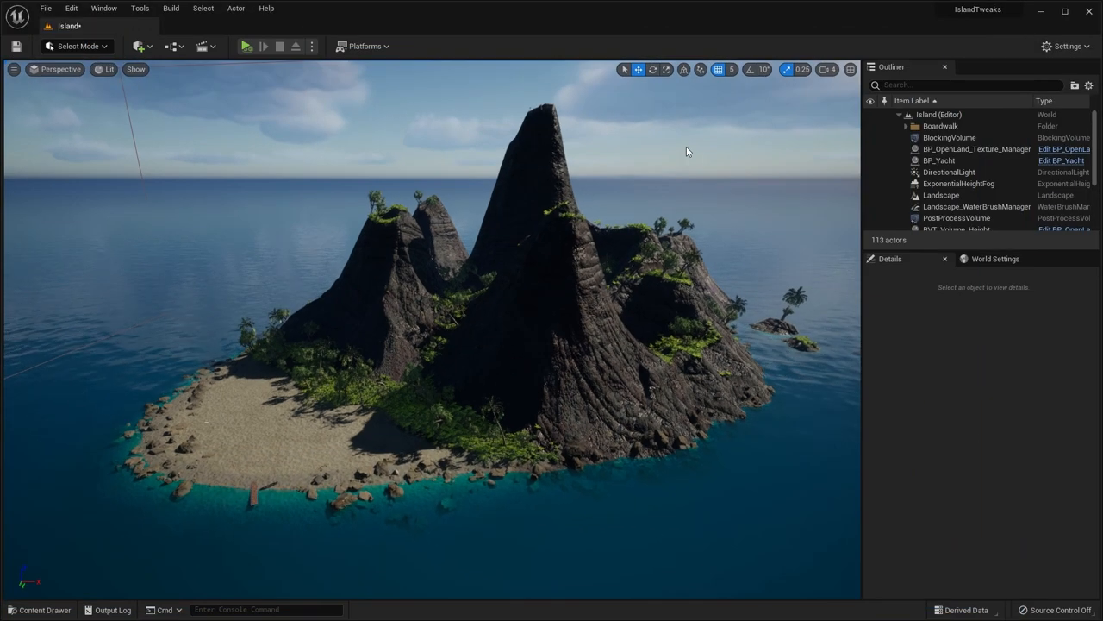
{"action": "left_click", "coordinate": [941, 195]}
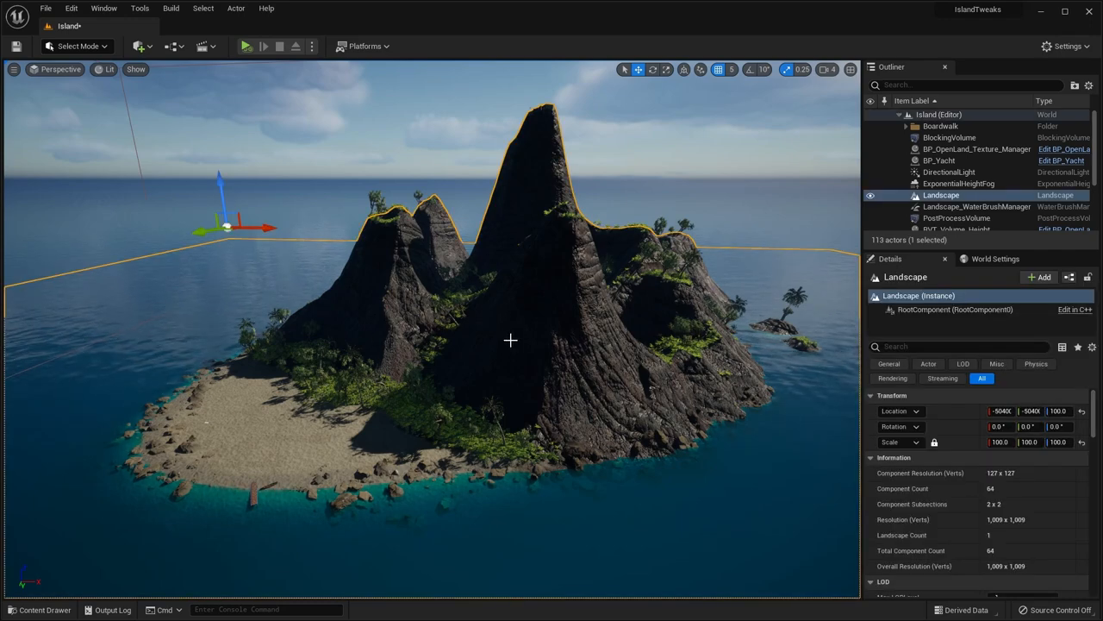
{"action": "key", "text": "g"}
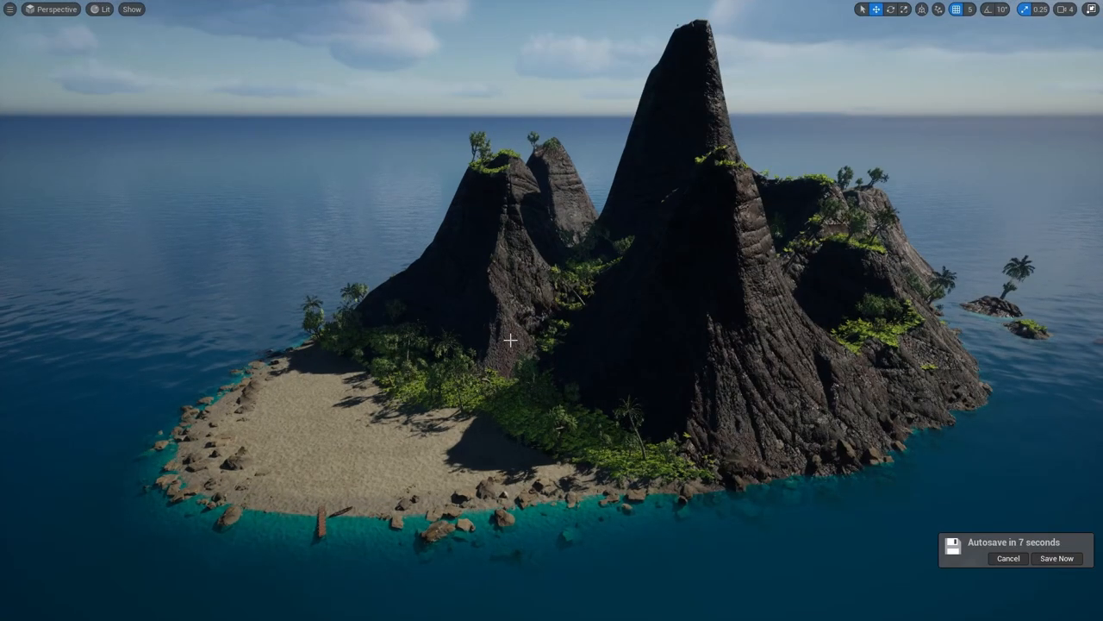
Hide the viewport tools overlay with Ctrl+Shift+T and bring it back
{"action": "key", "text": "ctrl+shift+t"}
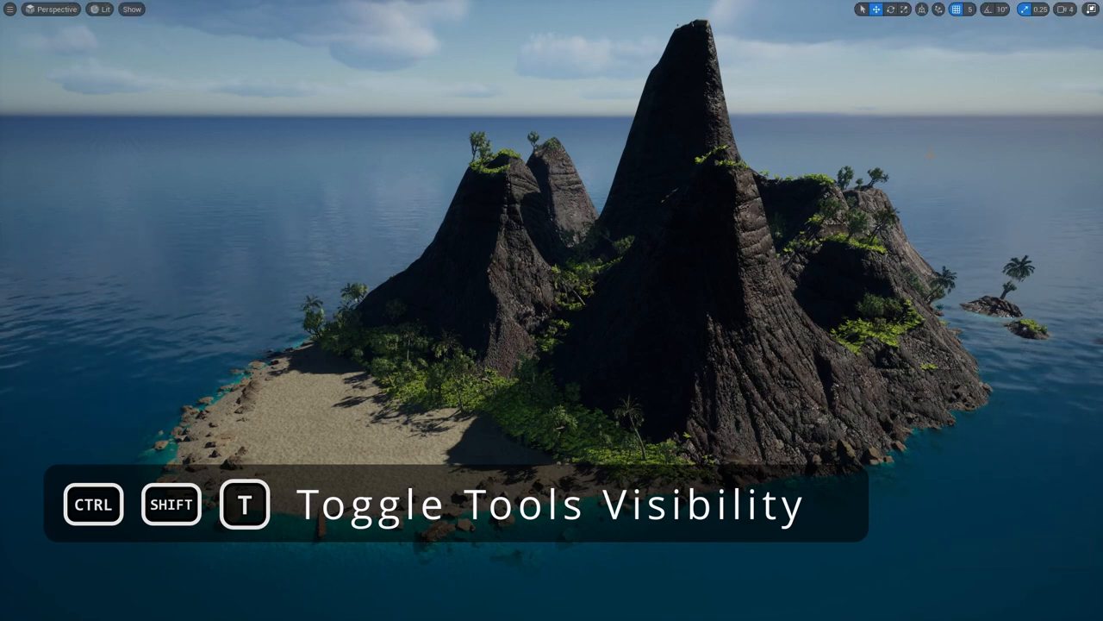
{"action": "key", "text": "ctrl+shift+t"}
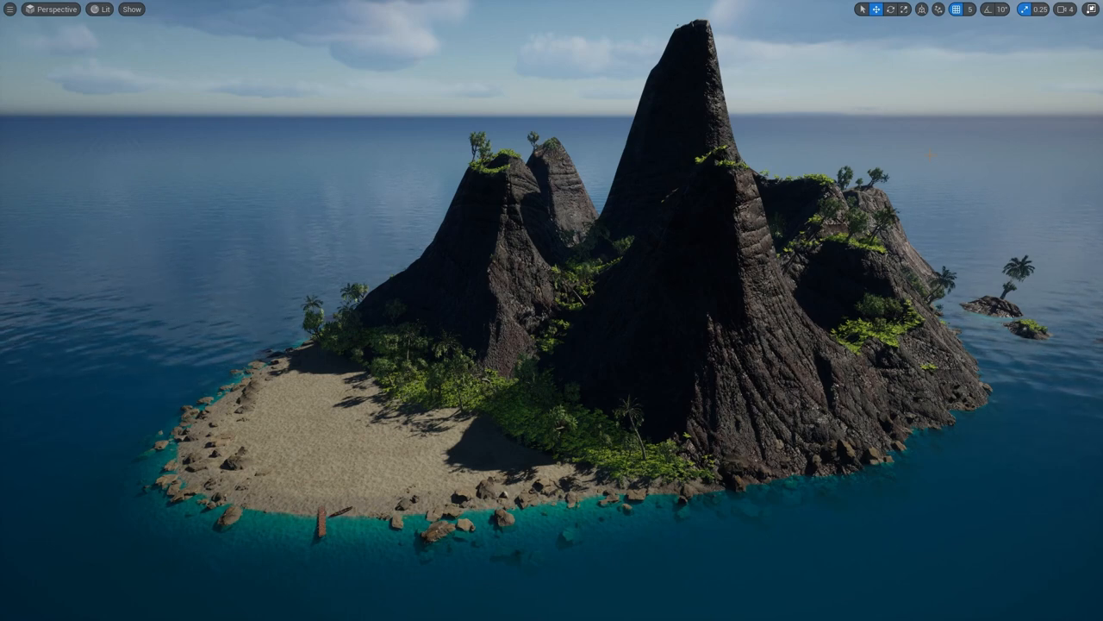
Toggle the frame rate readout with Ctrl+Shift+H until it shows over the island view
{"action": "key", "text": "ctrl+shift+h"}
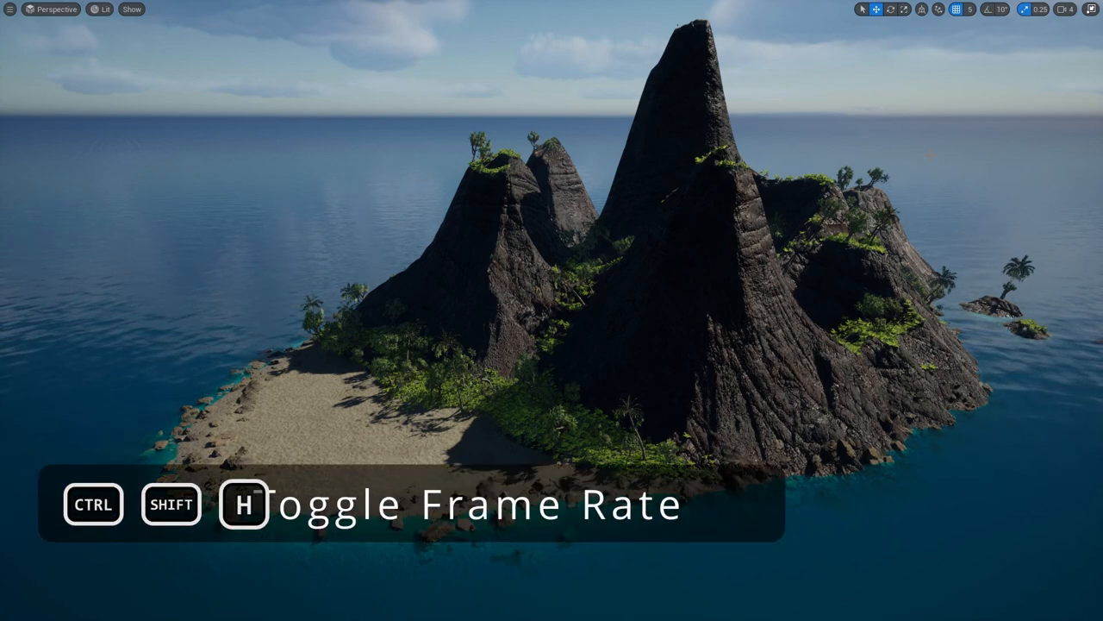
{"action": "key", "text": "ctrl+shift+h"}
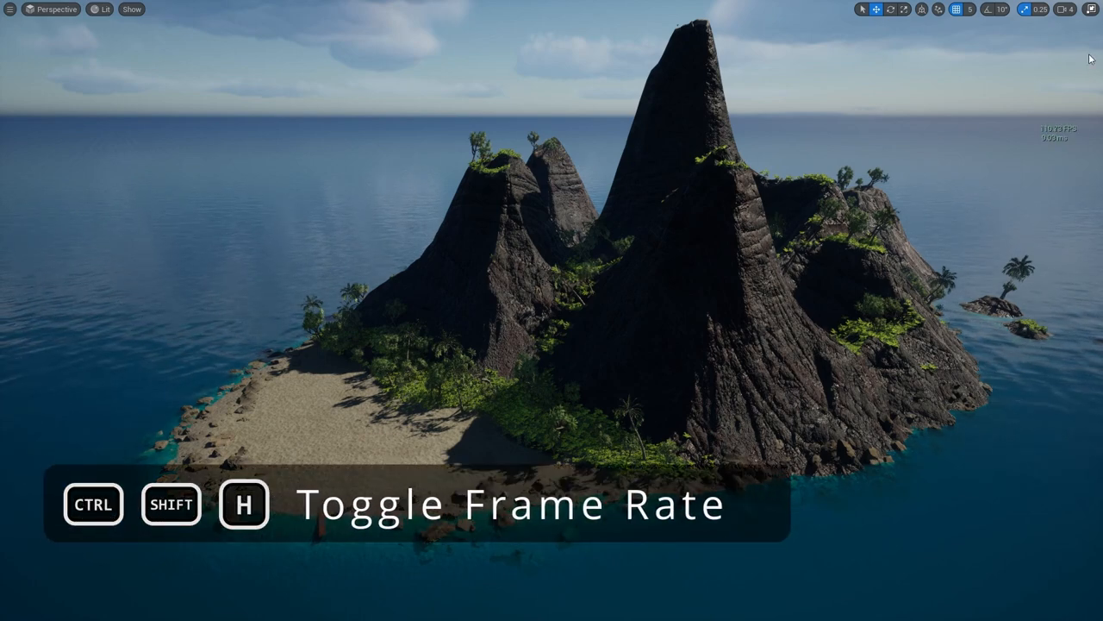
{"action": "key", "text": "ctrl+shift+h"}
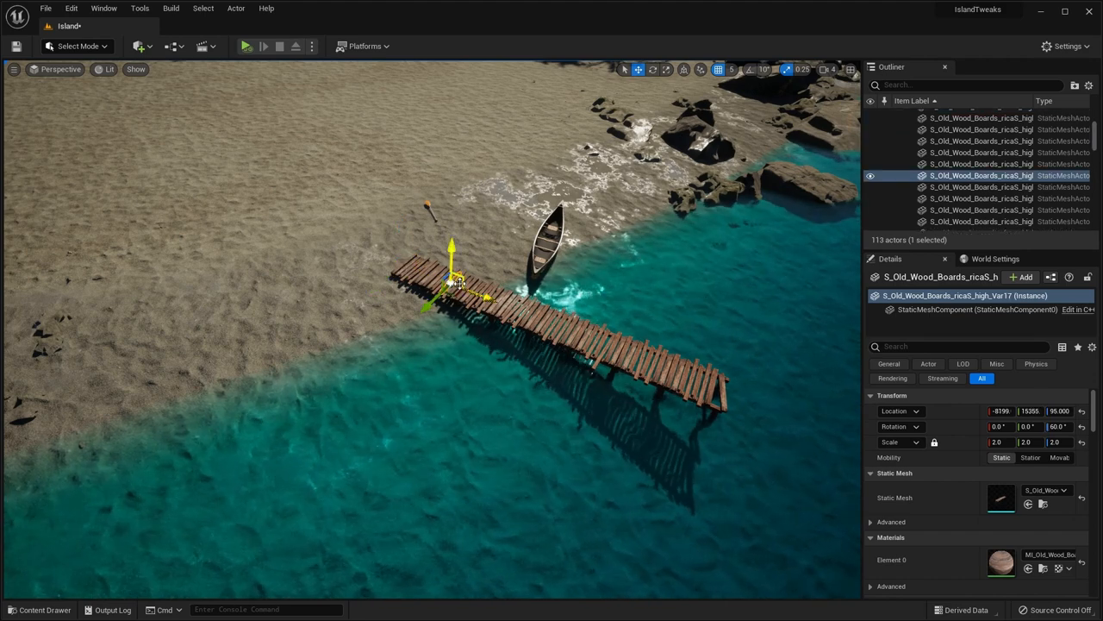
Select the boardwalk plank meshes in the Outliner and group them with Ctrl+G
{"action": "left_click_drag", "start_coordinate": [451, 284], "coordinate": [514, 297]}
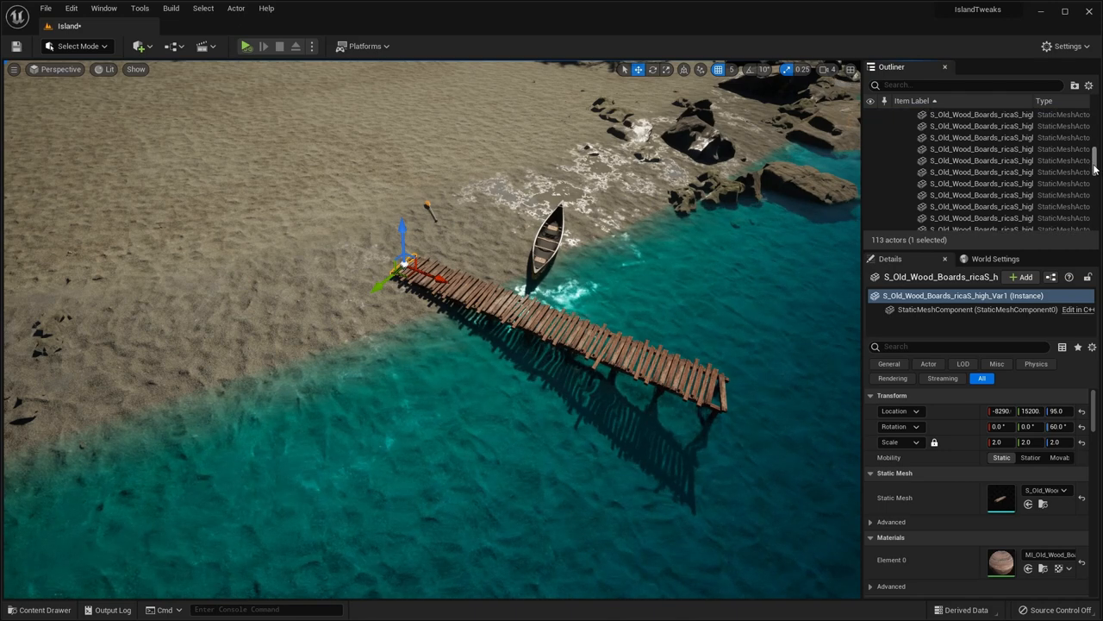
{"action": "scroll", "scroll_direction": "down", "scroll_amount": 3}
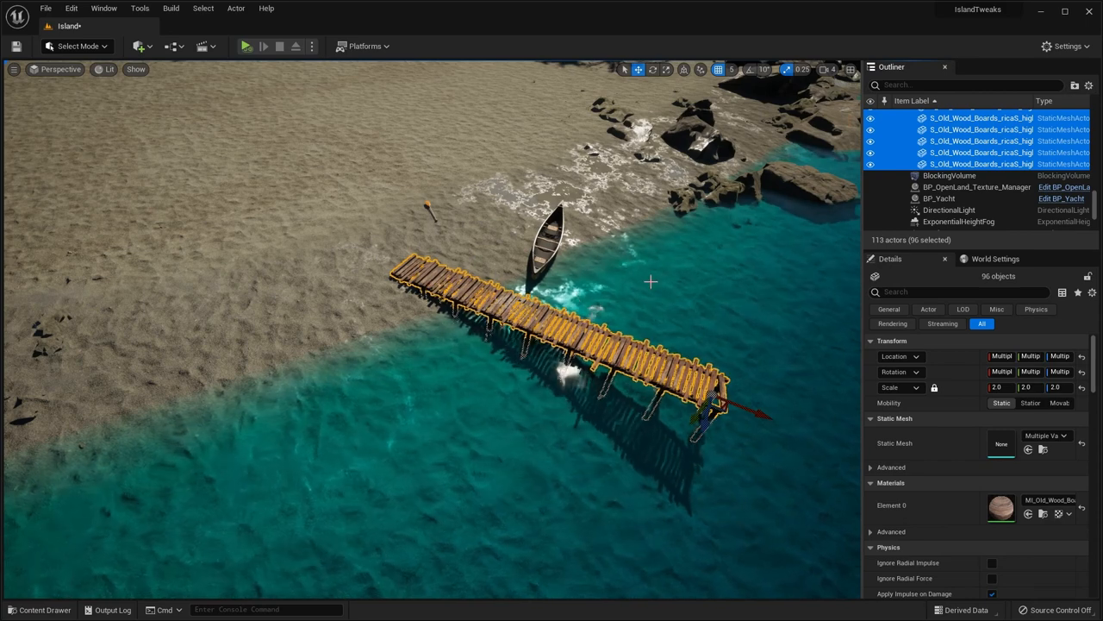
{"action": "key", "text": "ctrl+g"}
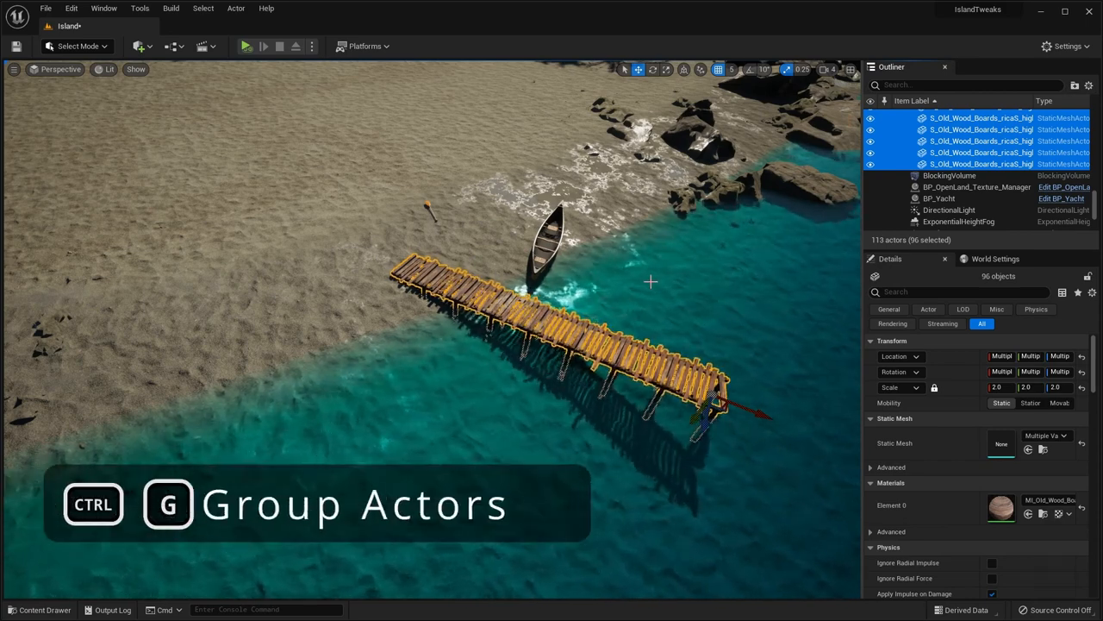
{"action": "key", "text": "ctrl+g"}
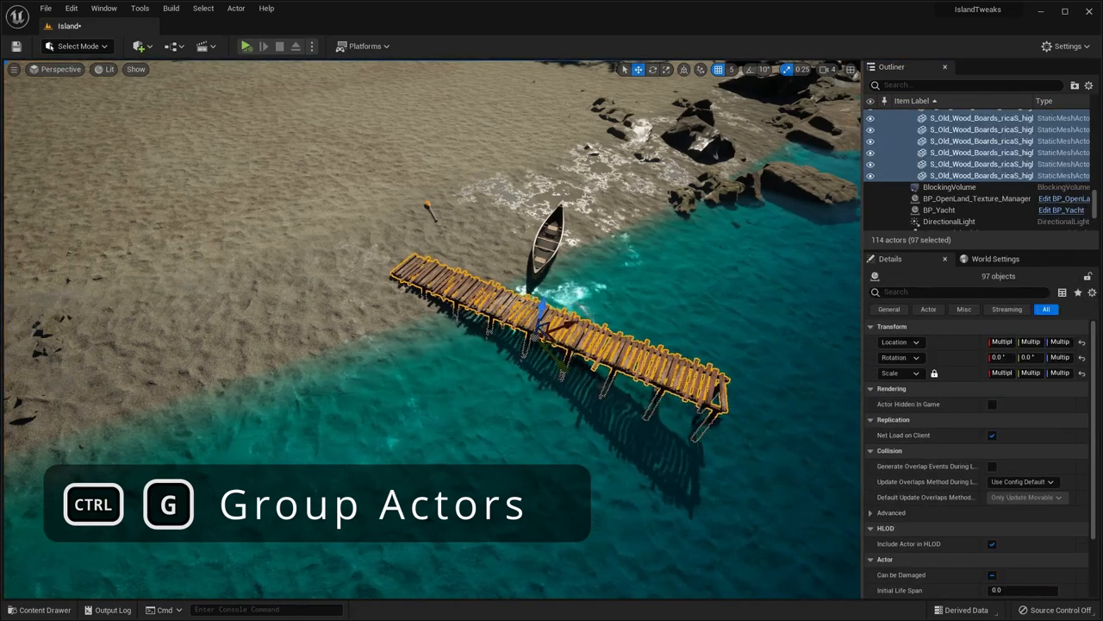
Rotate the grouped pier as one piece, then ungroup the planks with Shift+G
{"action": "key", "text": "ctrl+g"}
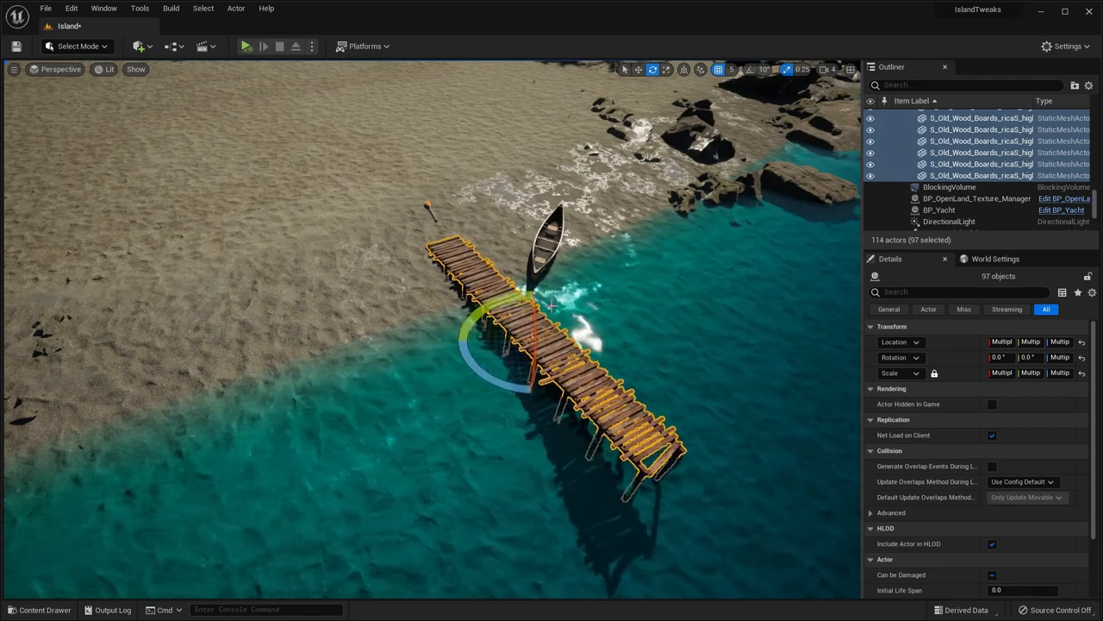
{"action": "key", "text": "shift+g"}
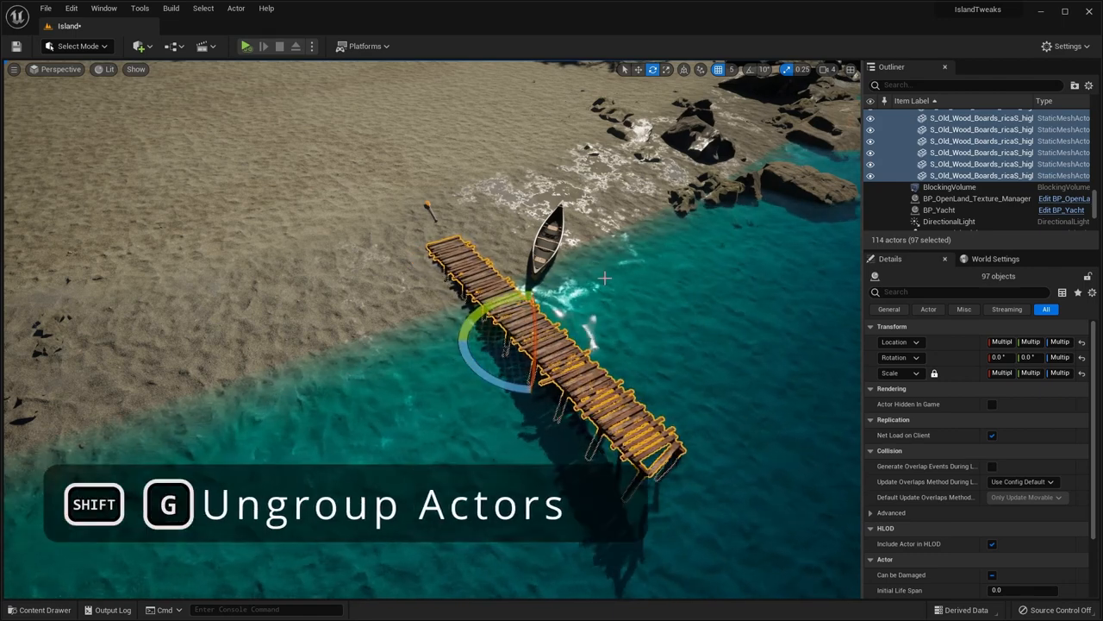
{"action": "key", "text": "shift+g"}
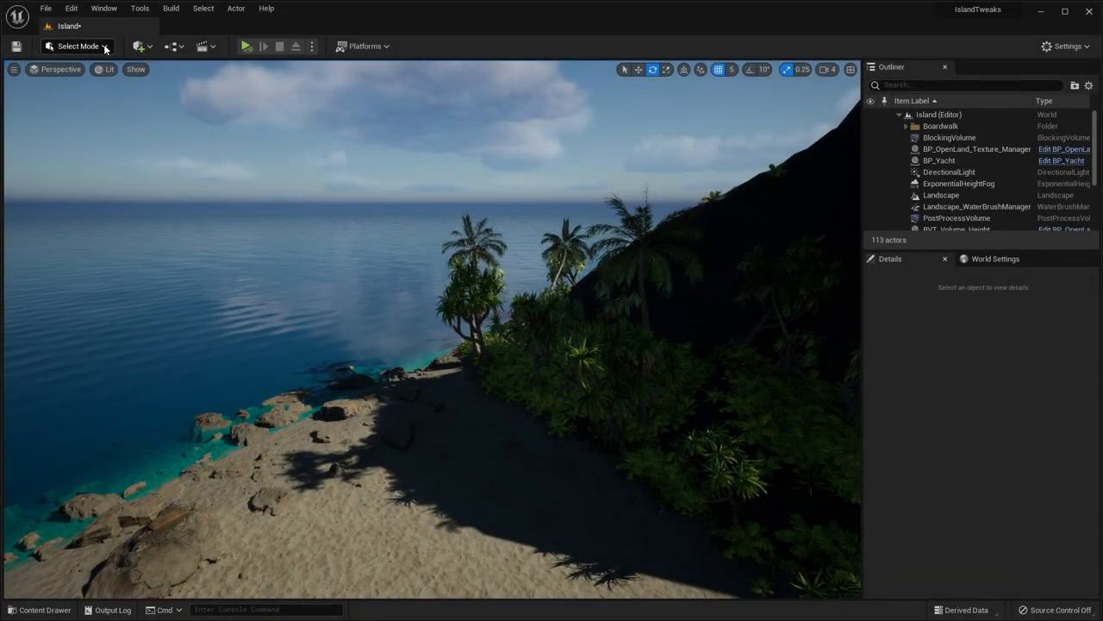
Review the editor modes list, then switch to foliage painting mode
{"action": "left_click", "coordinate": [76, 45]}
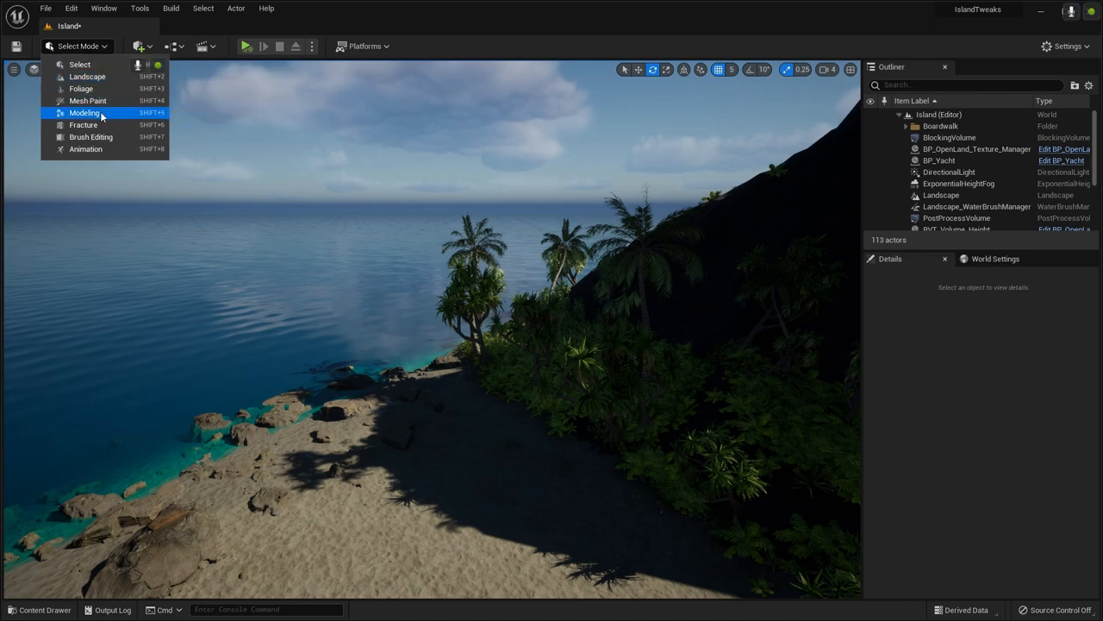
{"action": "mouse_move", "coordinate": [81, 76]}
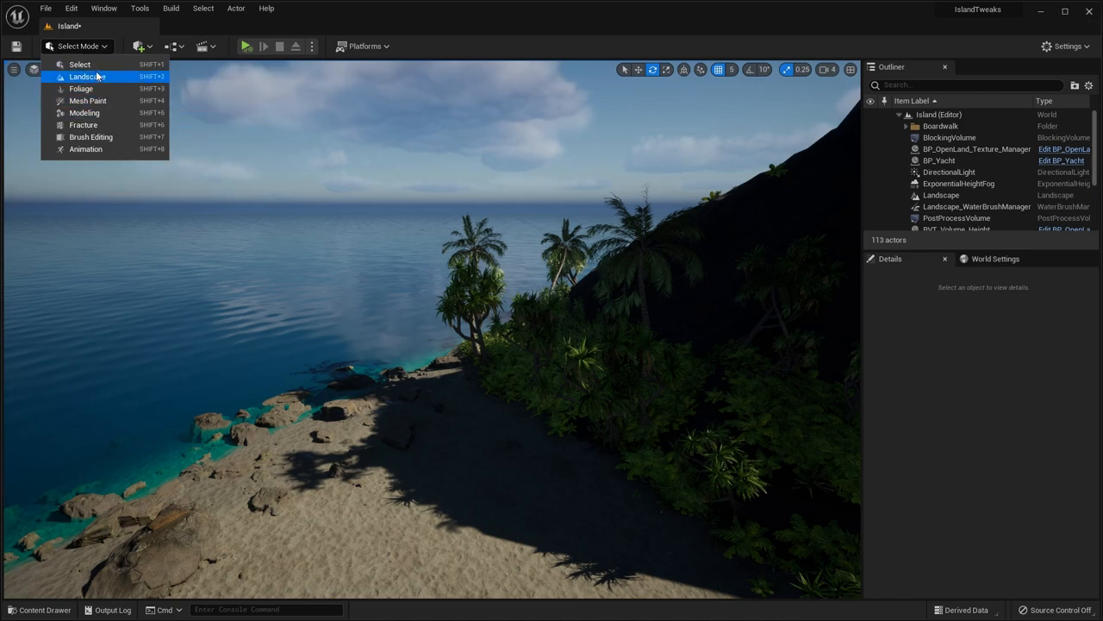
{"action": "mouse_move", "coordinate": [120, 75]}
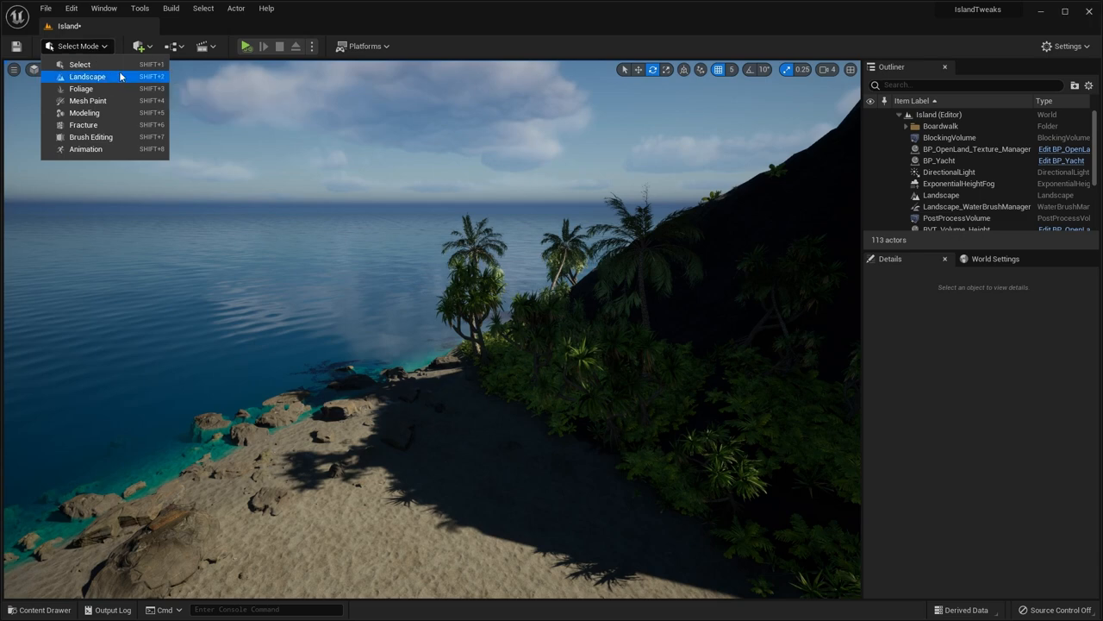
{"action": "mouse_move", "coordinate": [79, 64]}
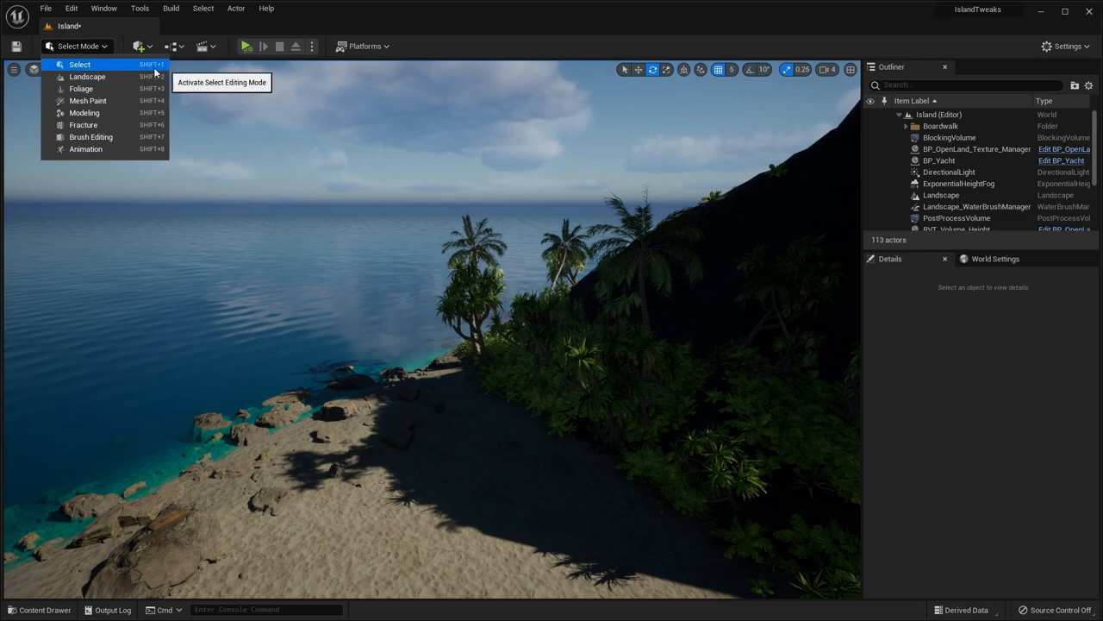
{"action": "mouse_move", "coordinate": [86, 76]}
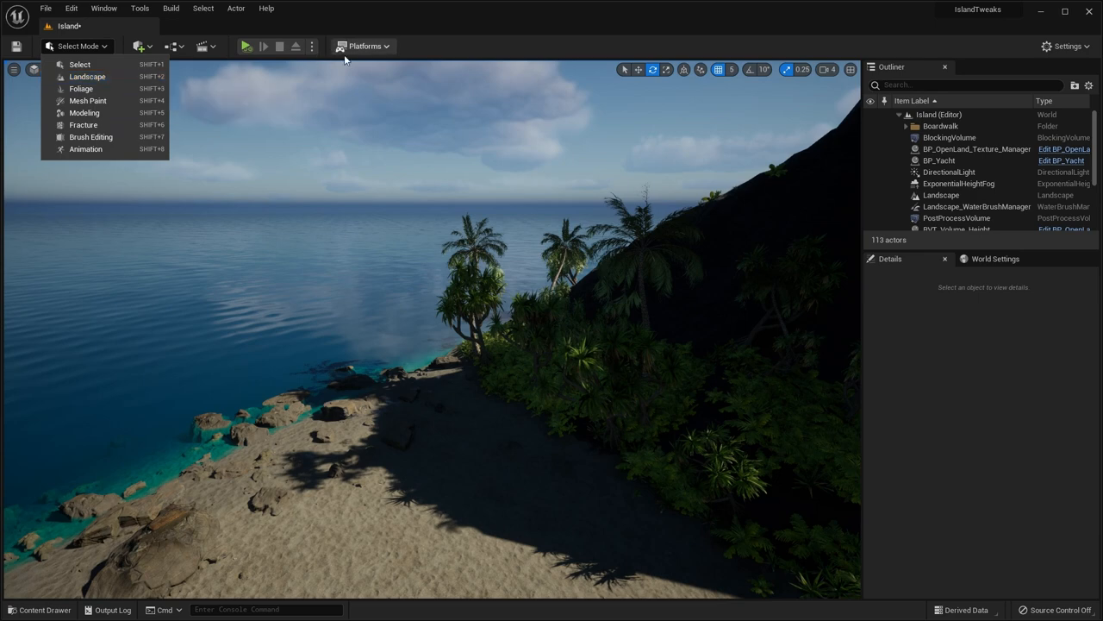
{"action": "left_click", "coordinate": [359, 93]}
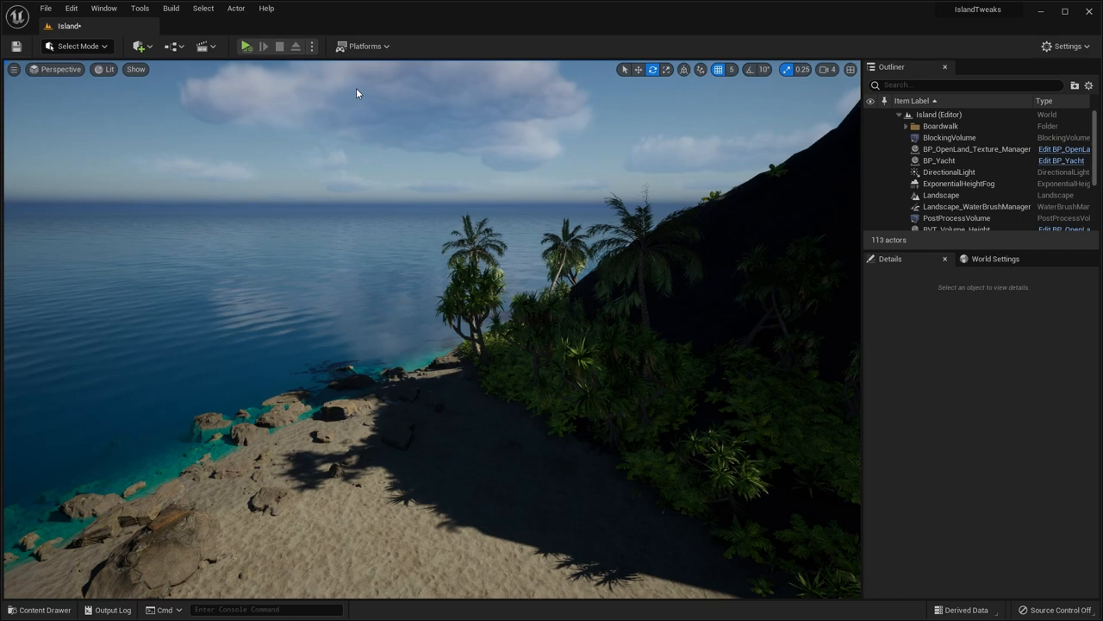
{"action": "key", "text": "shift+2"}
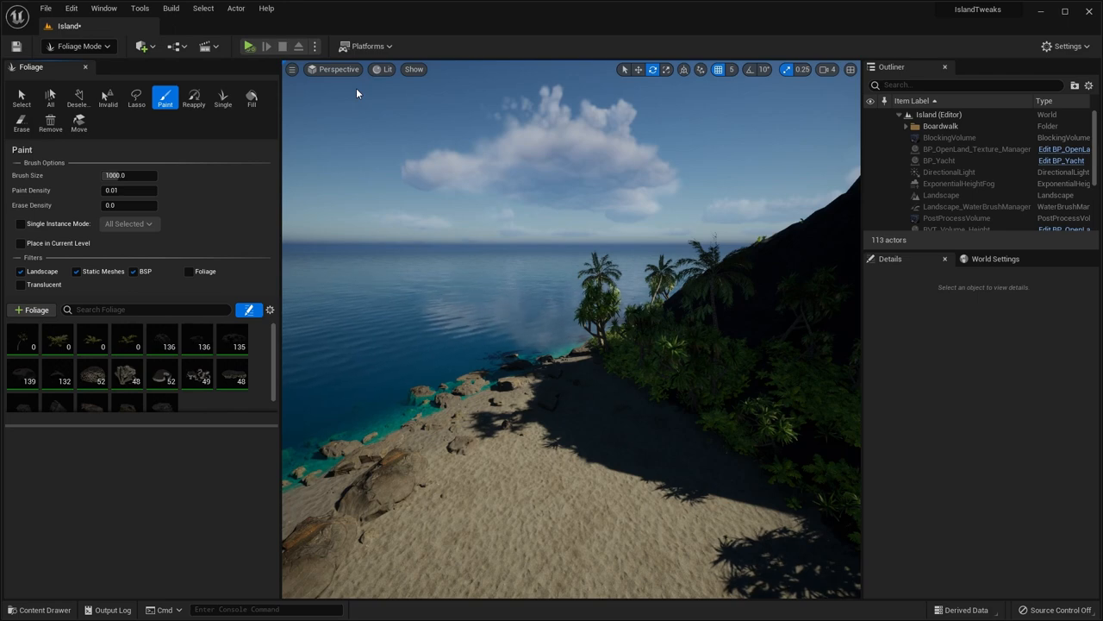
Return to selection mode and start playing the island level on the beach
{"action": "key", "text": "shift+1"}
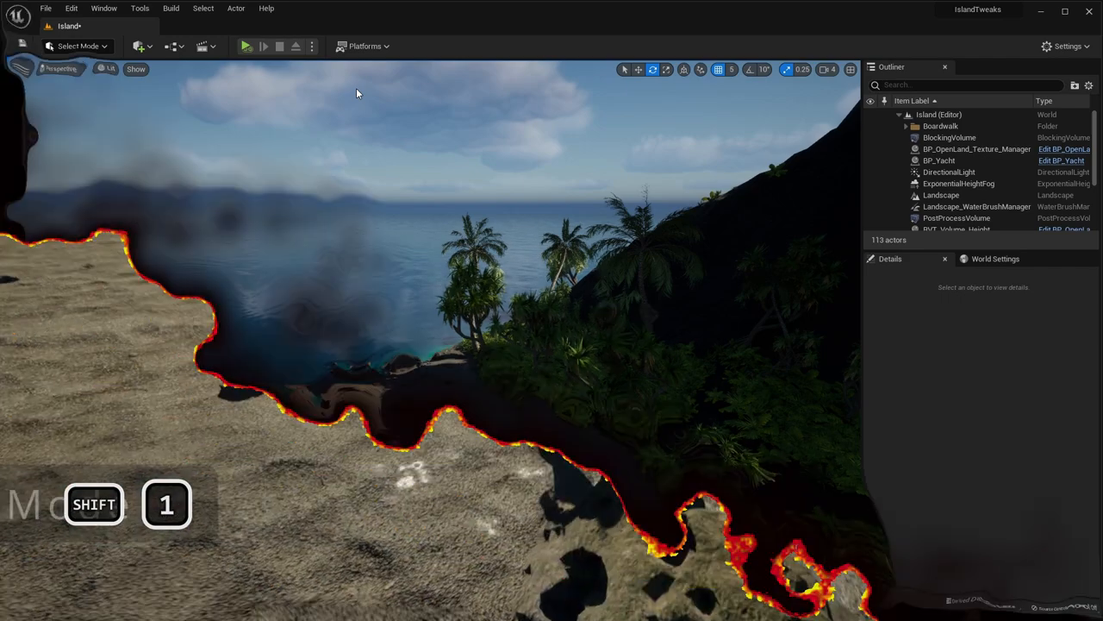
{"action": "left_click", "coordinate": [245, 45]}
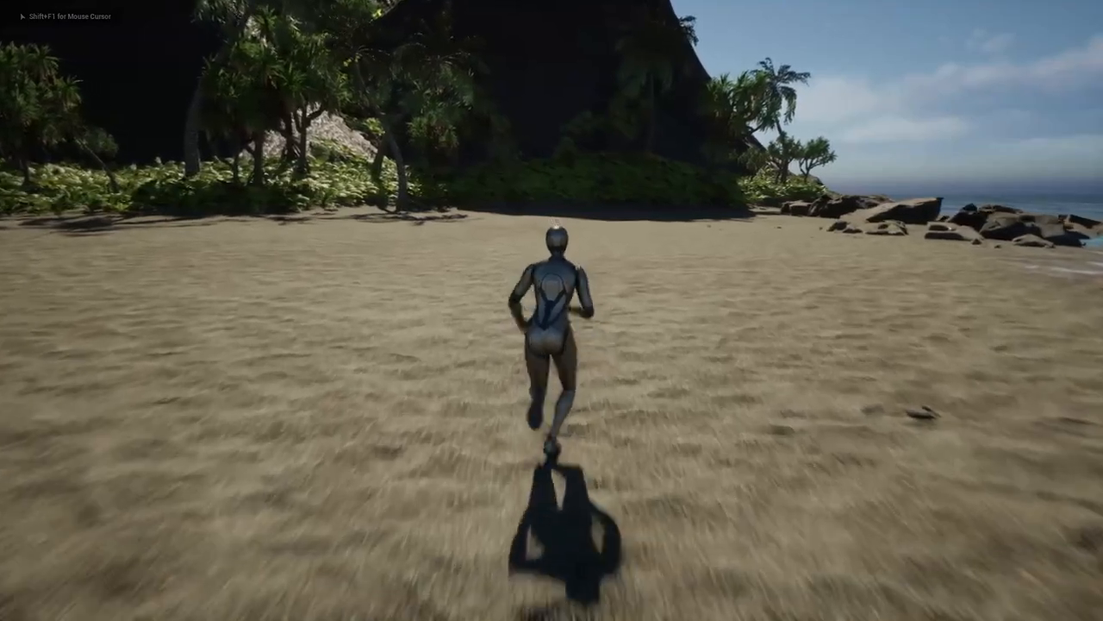